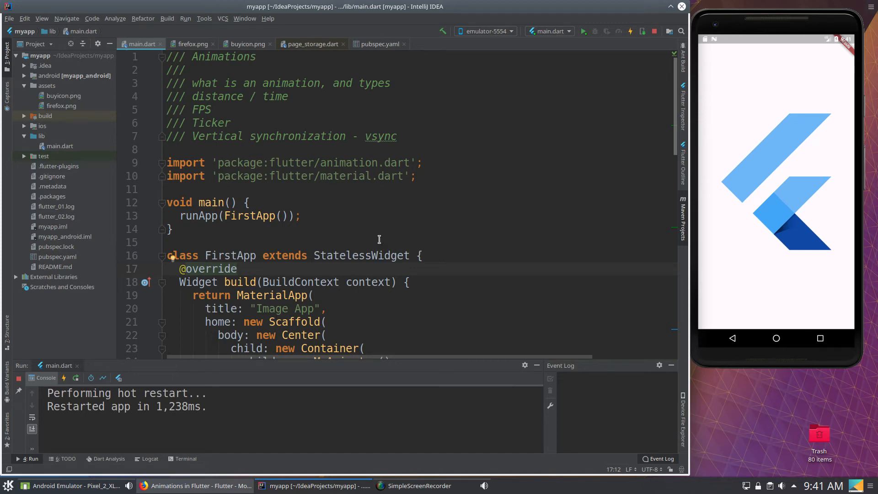
pyautogui.moveTo(408, 234)
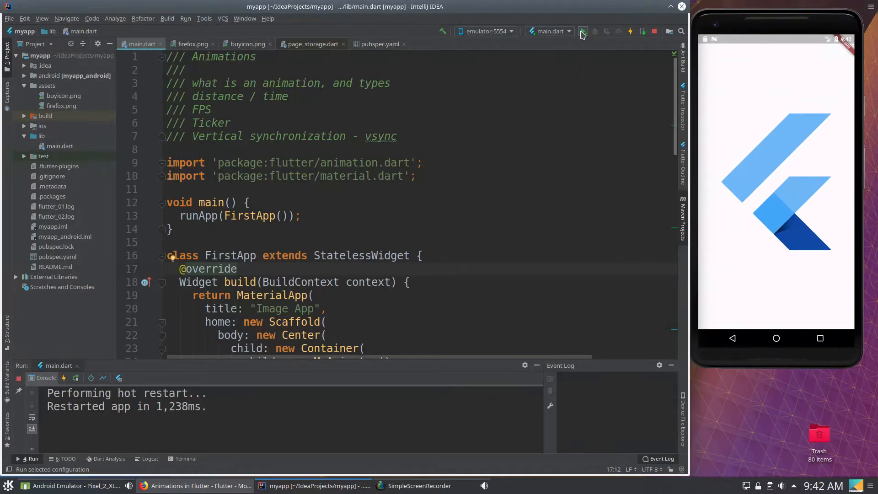
# Hot restart the Flutter logo app on the emulator from the toolbar Run button.
pyautogui.click(584, 31)
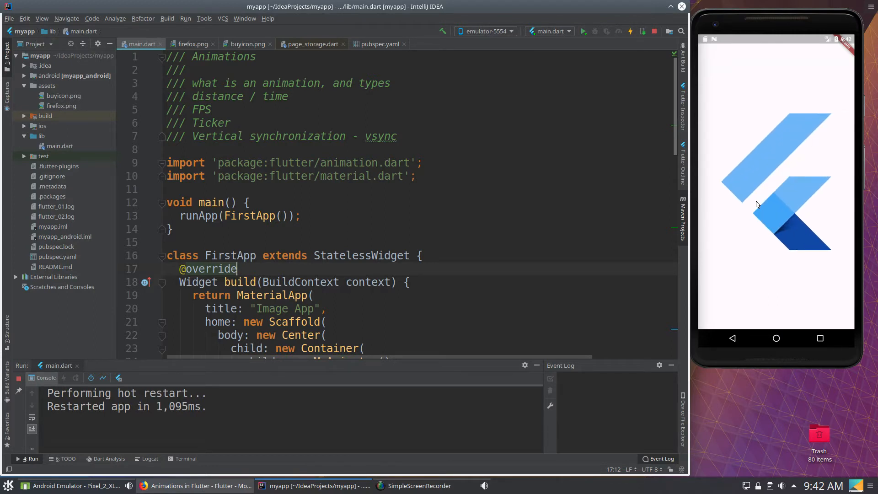
pyautogui.moveTo(778, 232)
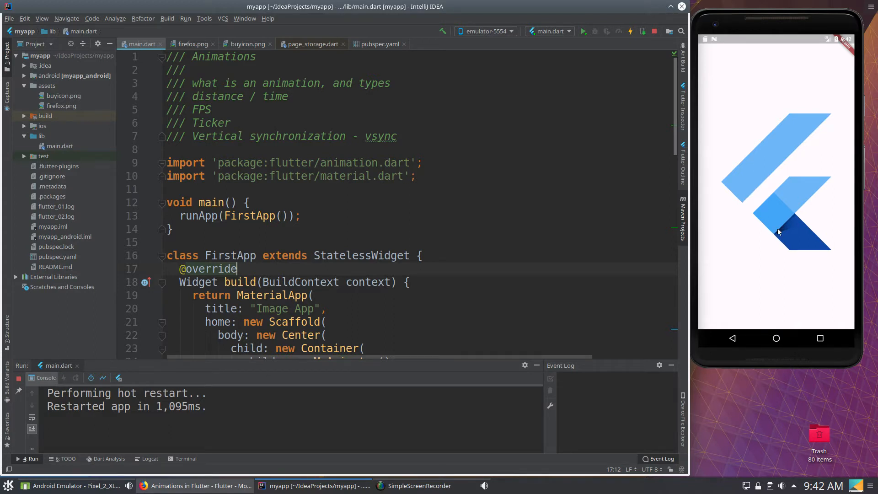
pyautogui.moveTo(808, 124)
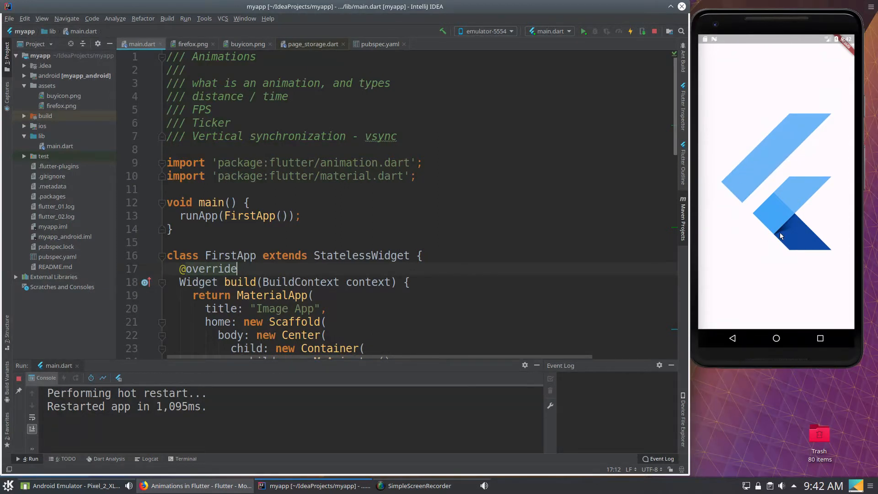
pyautogui.moveTo(767, 143)
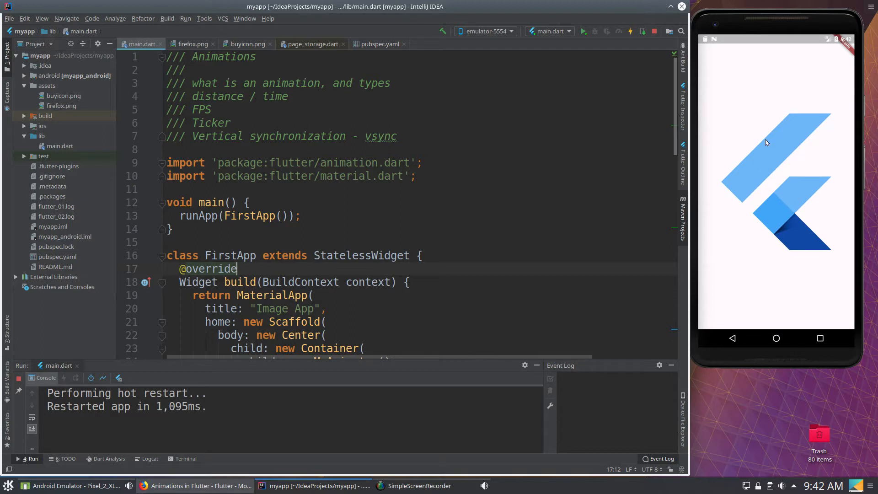
pyautogui.moveTo(747, 151)
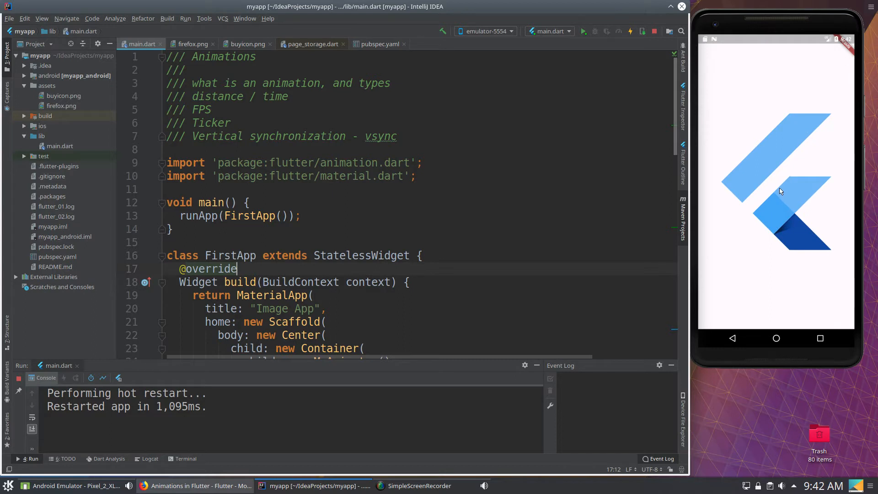
pyautogui.moveTo(780, 156)
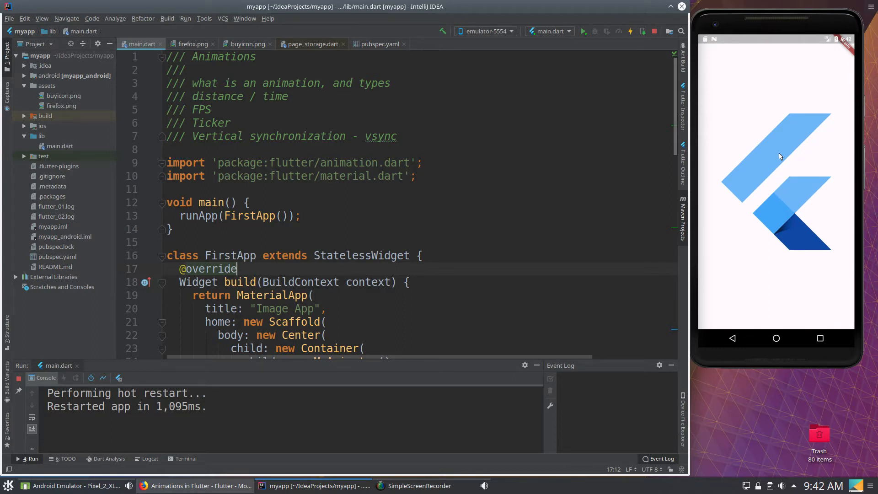
pyautogui.moveTo(750, 150)
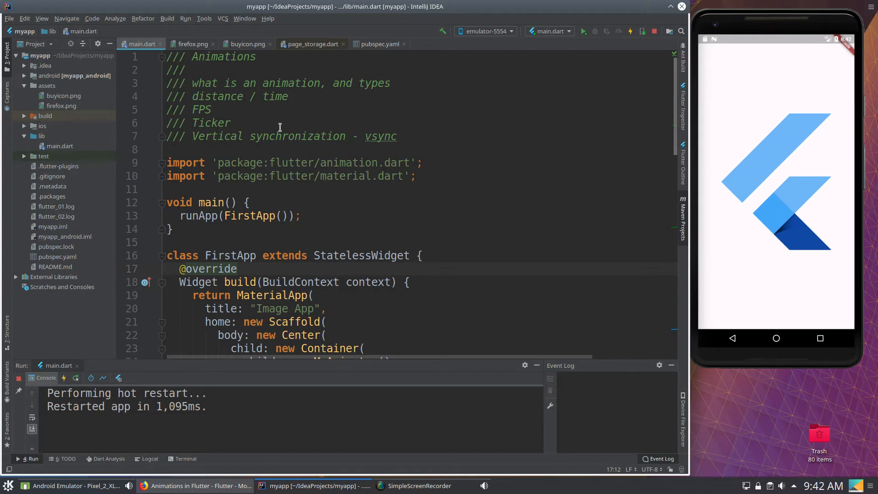
pyautogui.moveTo(745, 193)
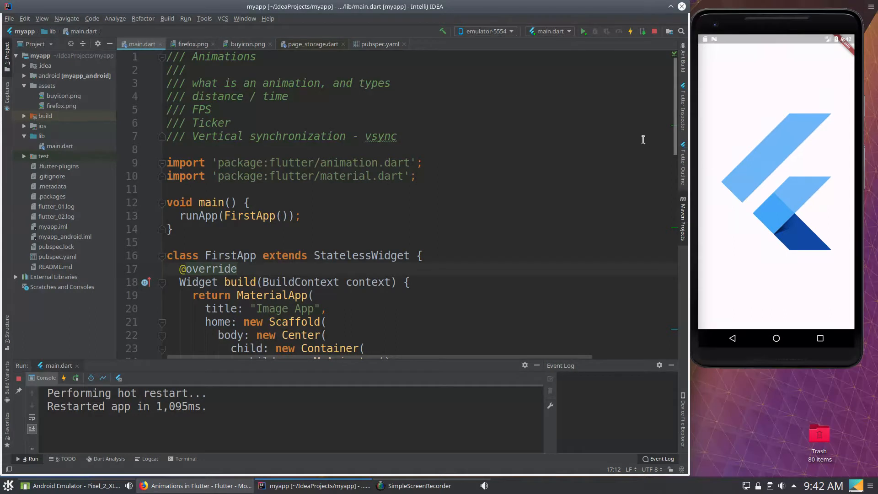
pyautogui.moveTo(757, 125)
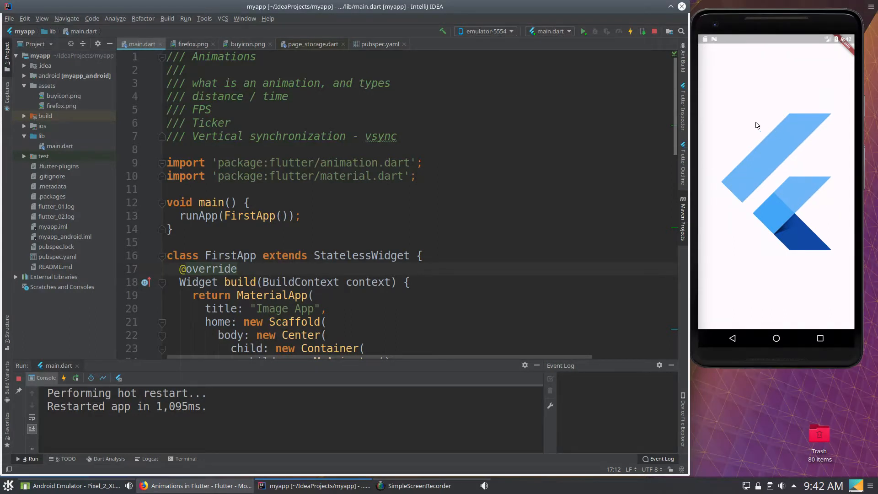
pyautogui.moveTo(800, 126)
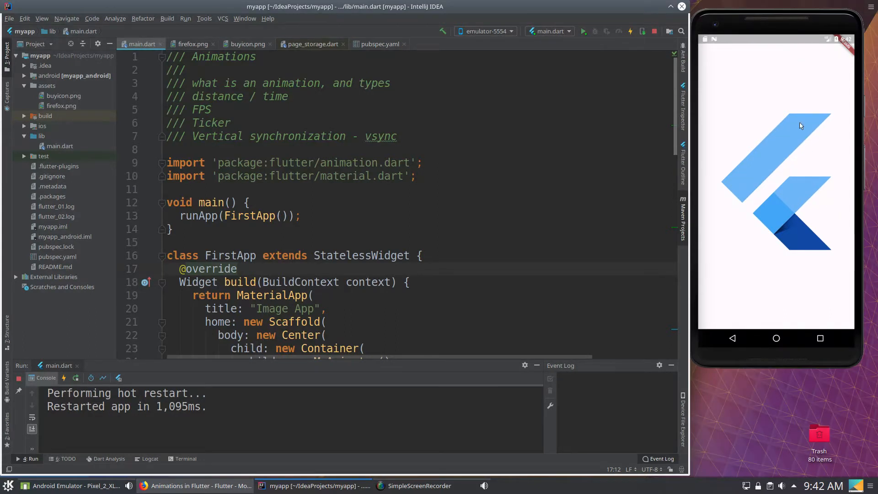
pyautogui.moveTo(817, 65)
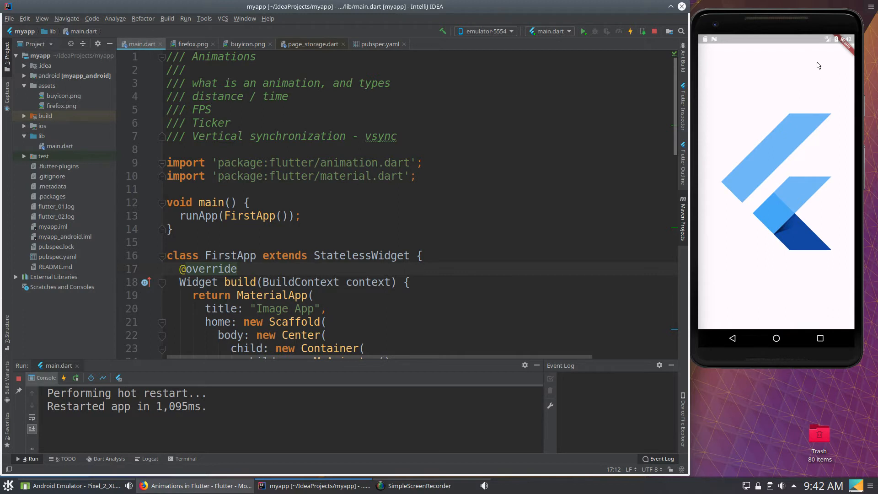
pyautogui.moveTo(813, 65)
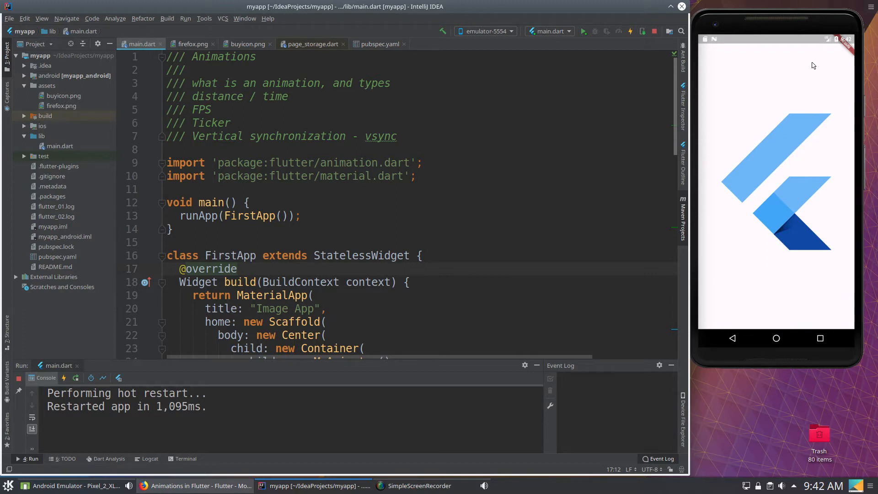
pyautogui.moveTo(838, 61)
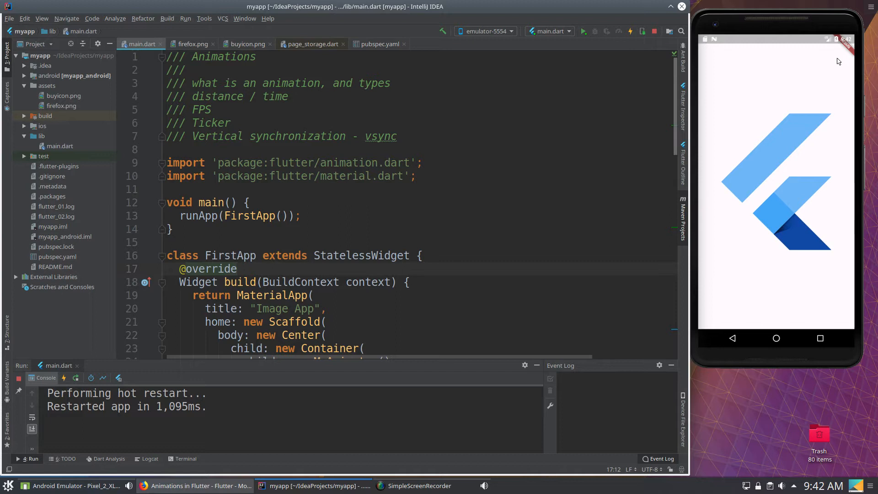
pyautogui.moveTo(730, 302)
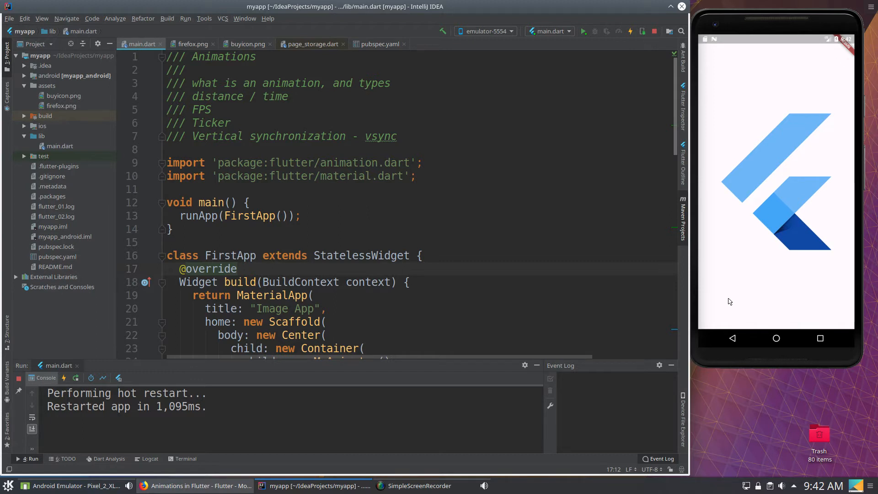
pyautogui.moveTo(850, 157)
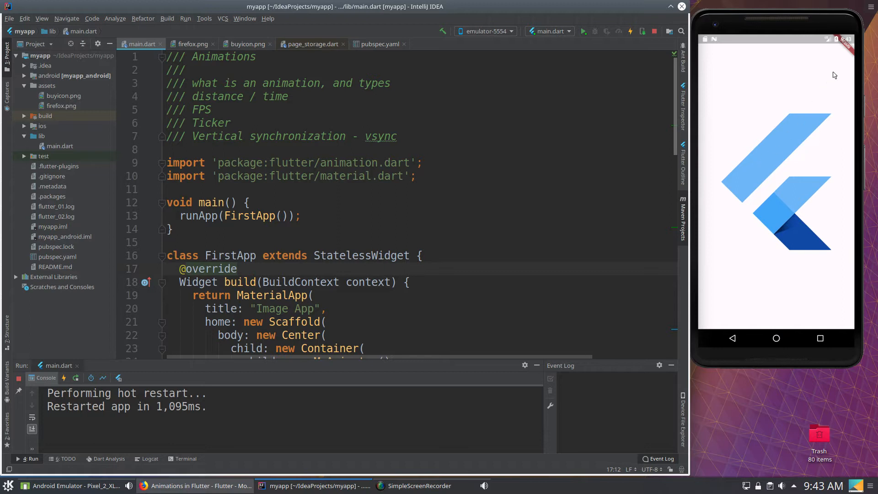
pyautogui.moveTo(768, 225)
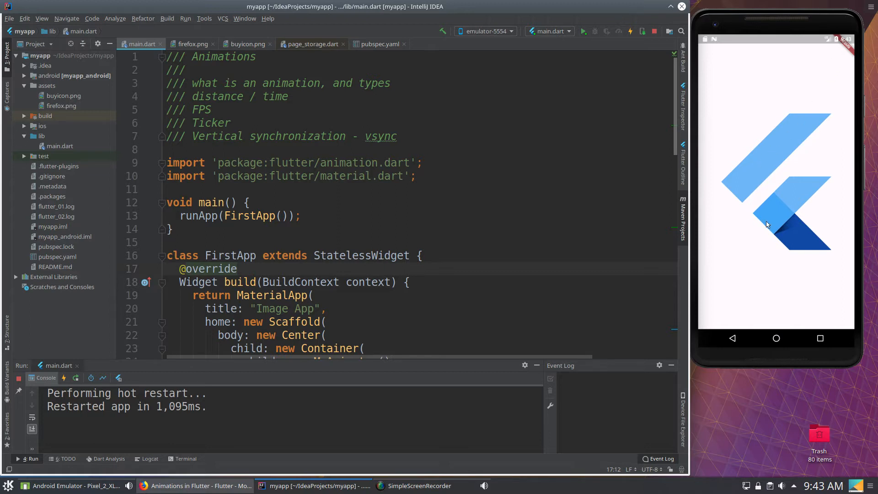
pyautogui.moveTo(776, 176)
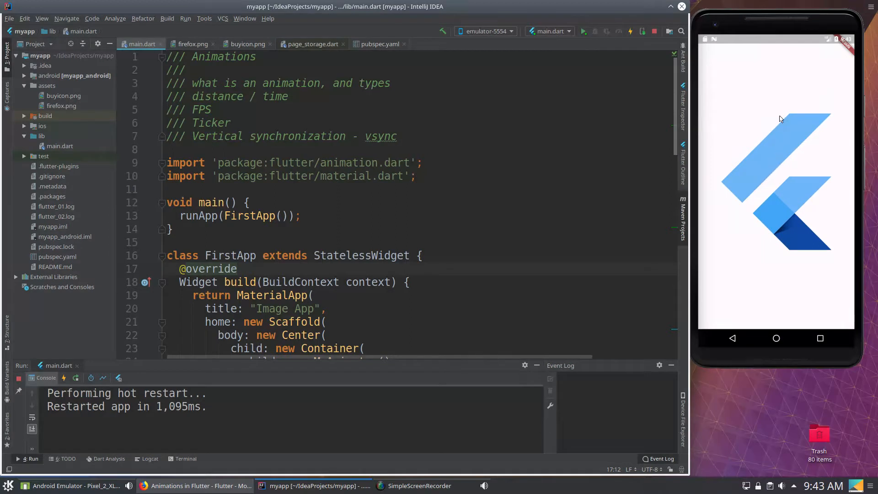
pyautogui.moveTo(779, 115)
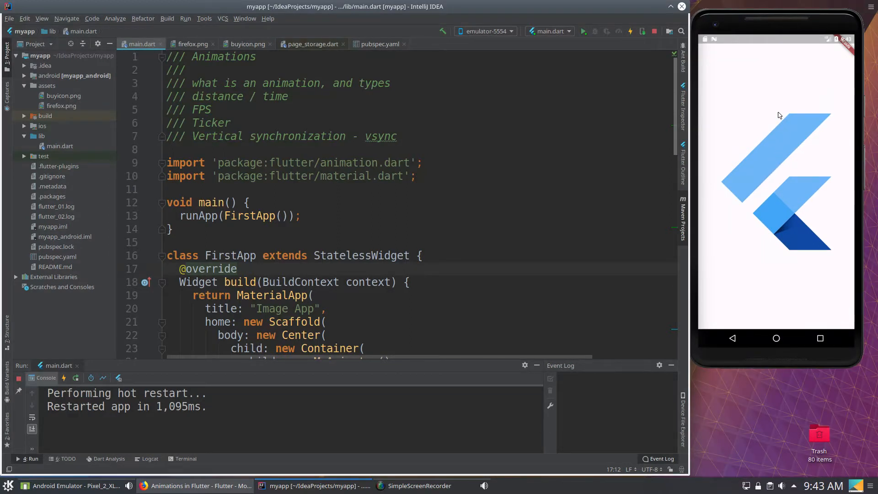
pyautogui.moveTo(784, 113)
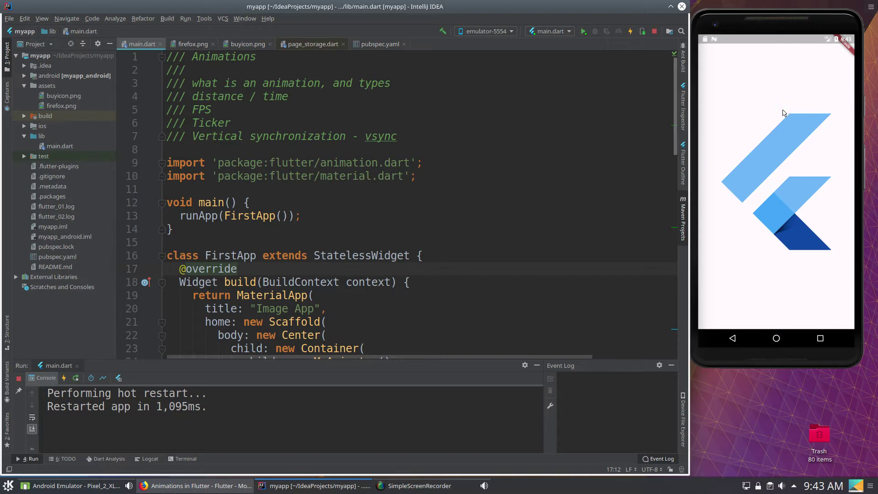
pyautogui.moveTo(775, 104)
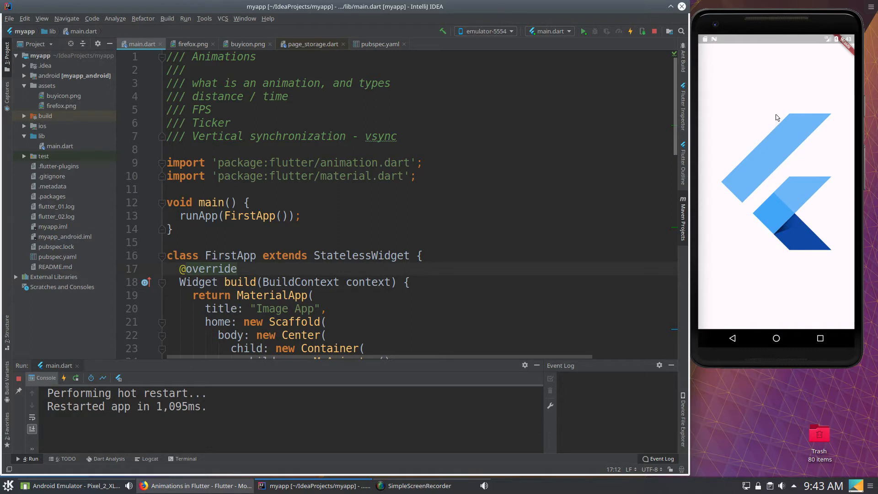
pyautogui.moveTo(790, 153)
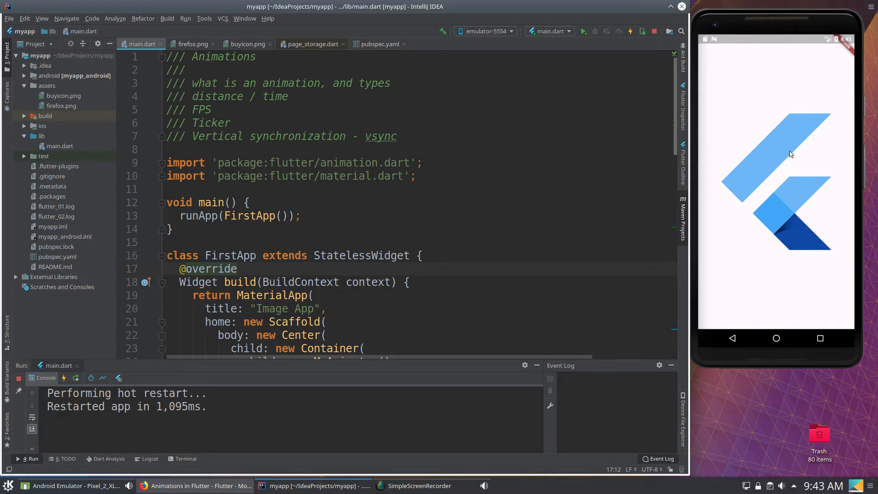
pyautogui.moveTo(783, 157)
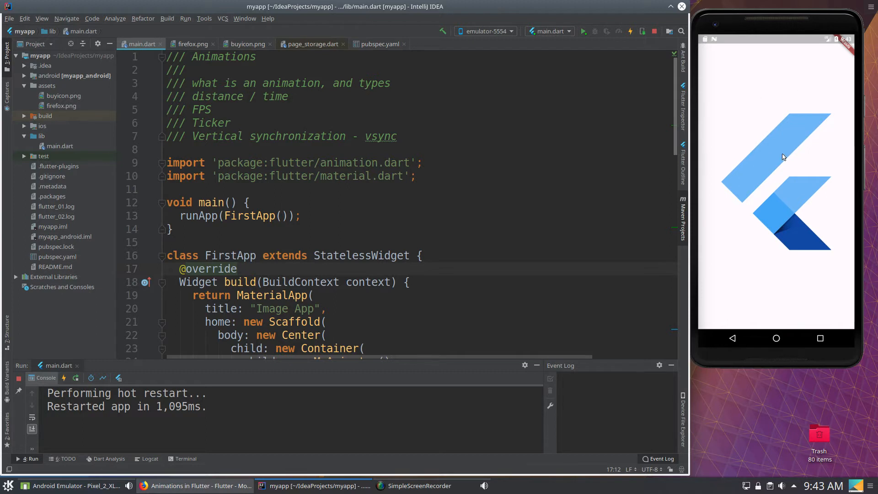
pyautogui.moveTo(786, 139)
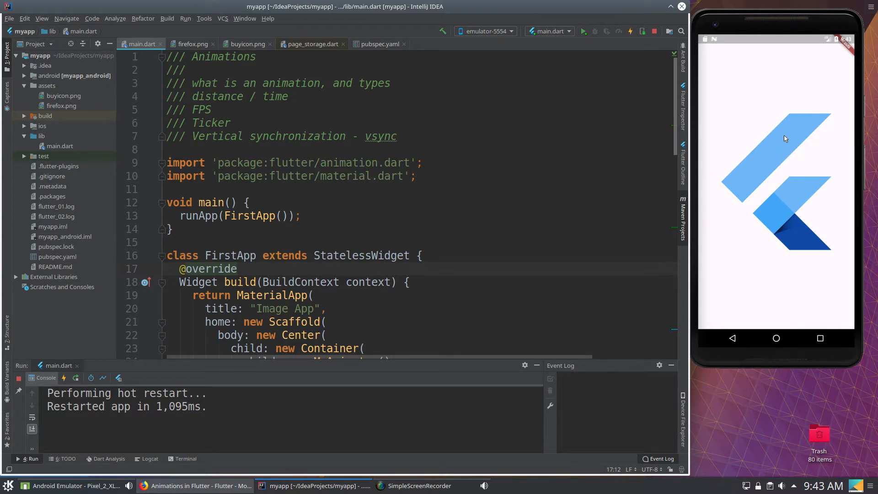
pyautogui.moveTo(795, 204)
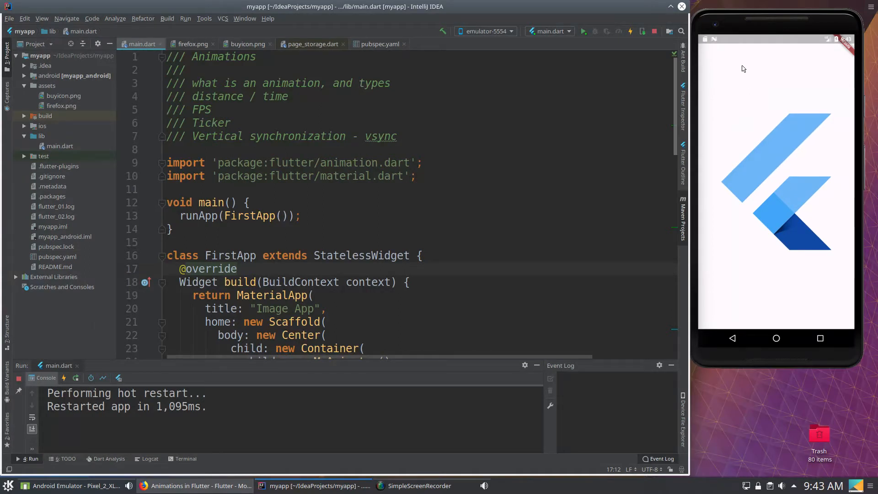
pyautogui.moveTo(787, 201)
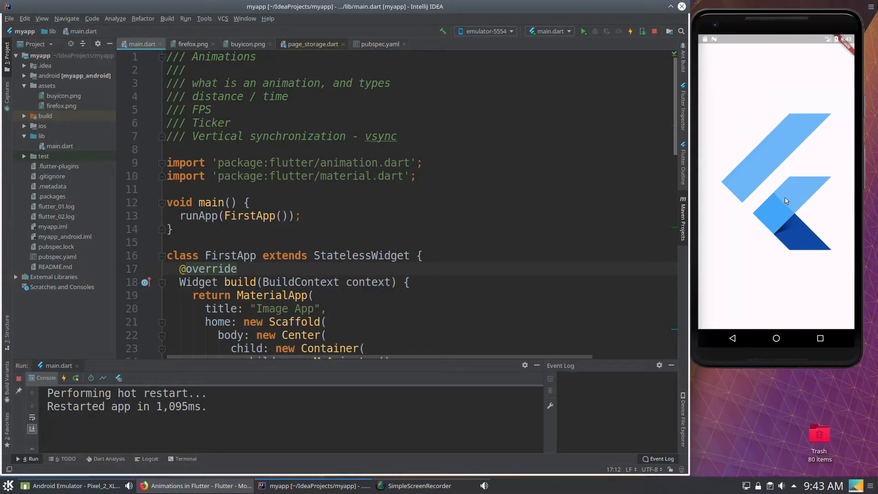
pyautogui.moveTo(800, 159)
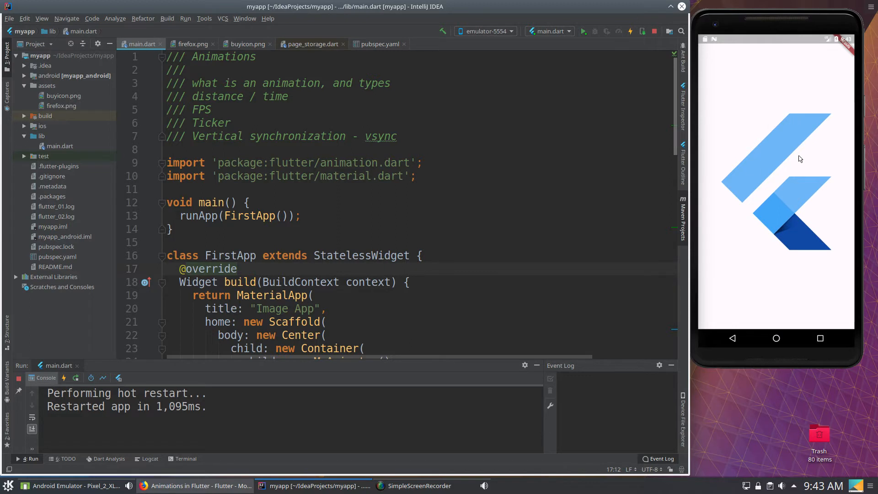
pyautogui.moveTo(781, 192)
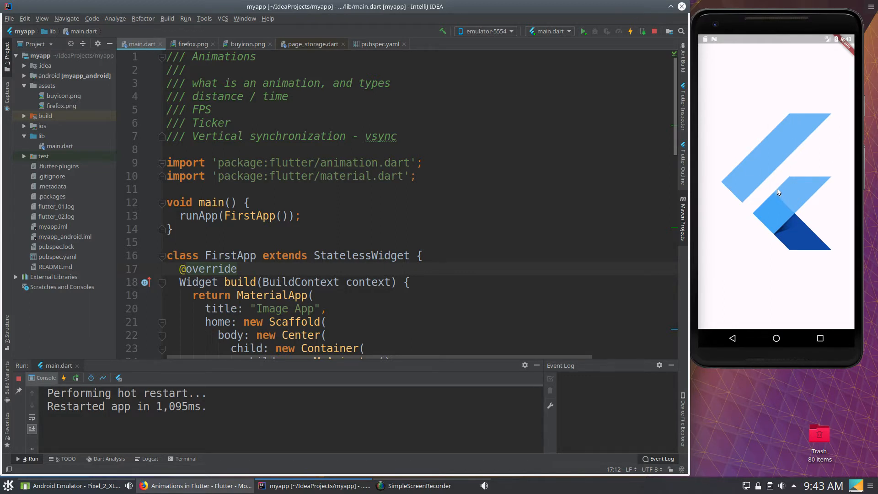
pyautogui.moveTo(785, 128)
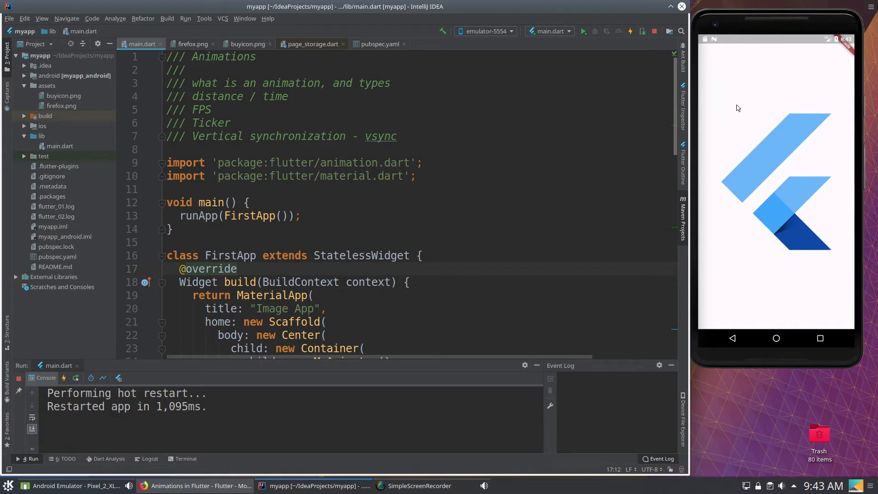
pyautogui.moveTo(764, 109)
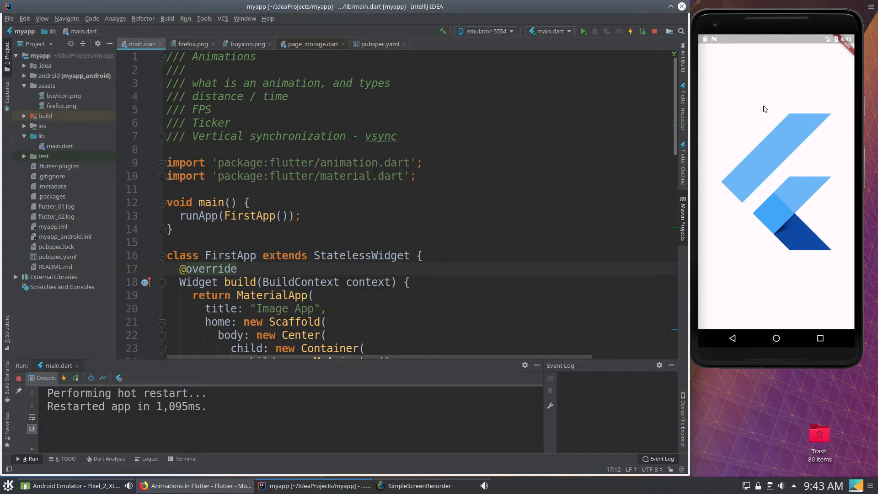
pyautogui.moveTo(738, 79)
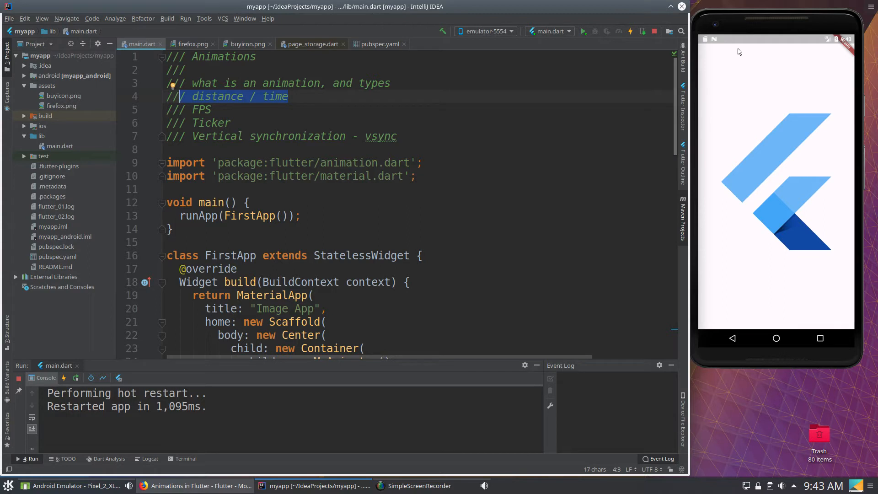
pyautogui.moveTo(739, 333)
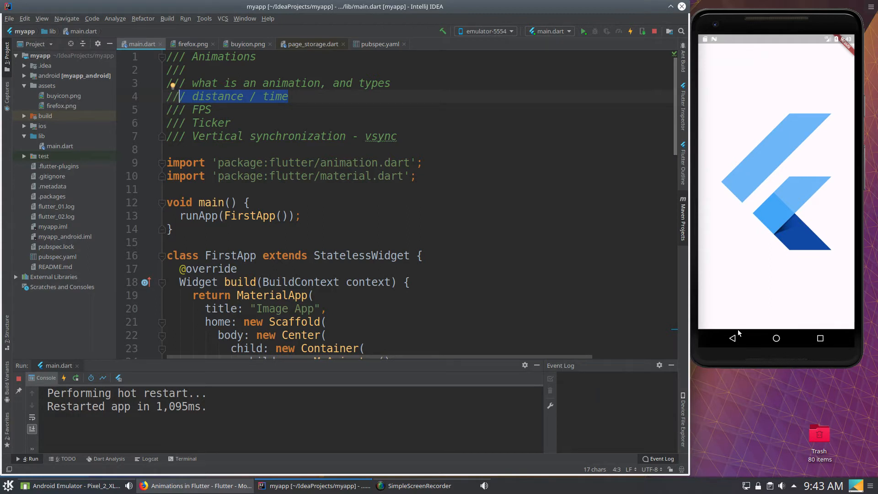
pyautogui.moveTo(743, 48)
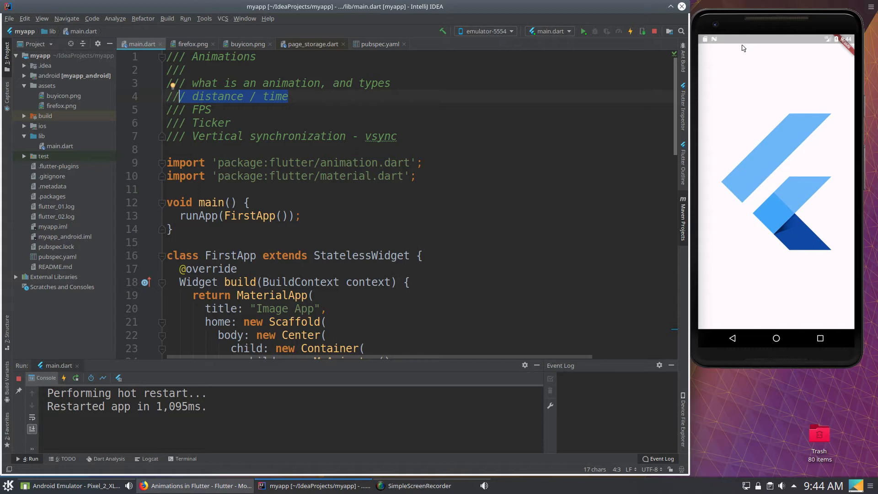
pyautogui.moveTo(747, 48)
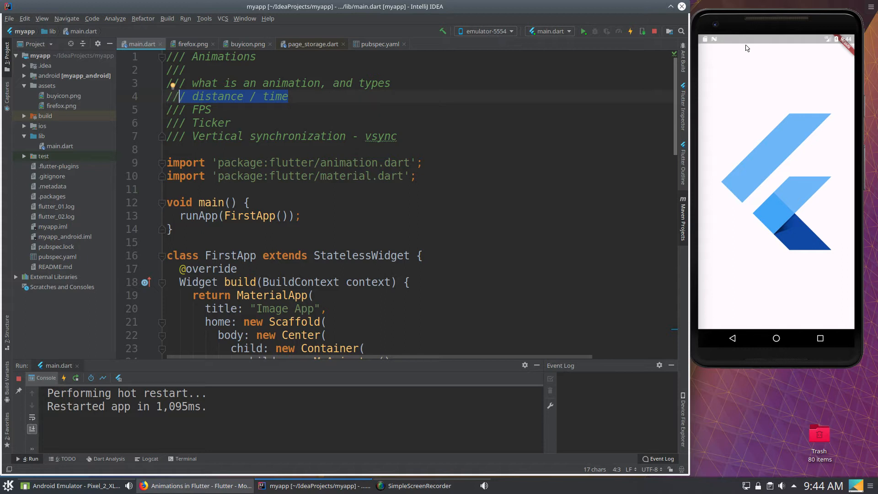
pyautogui.moveTo(748, 205)
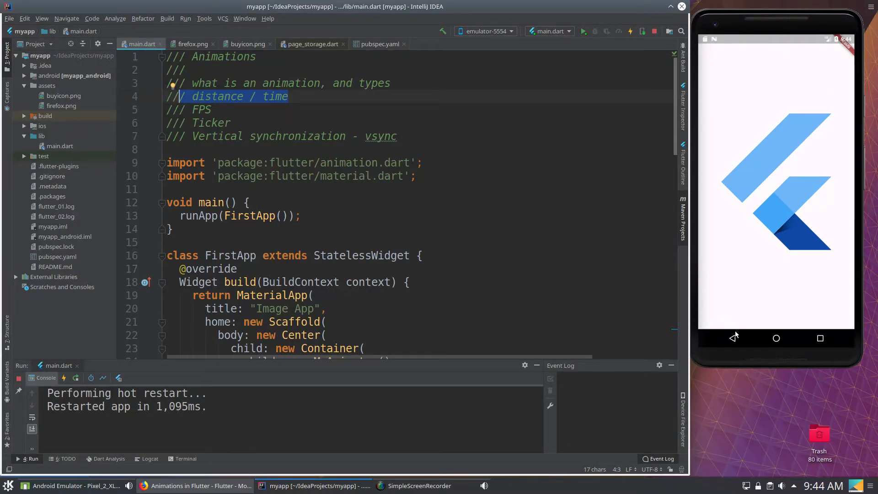
pyautogui.moveTo(734, 231)
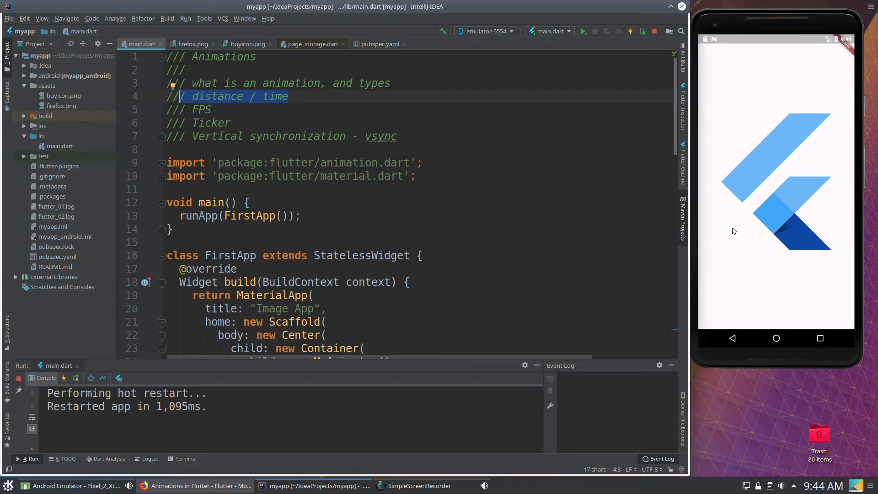
pyautogui.moveTo(740, 106)
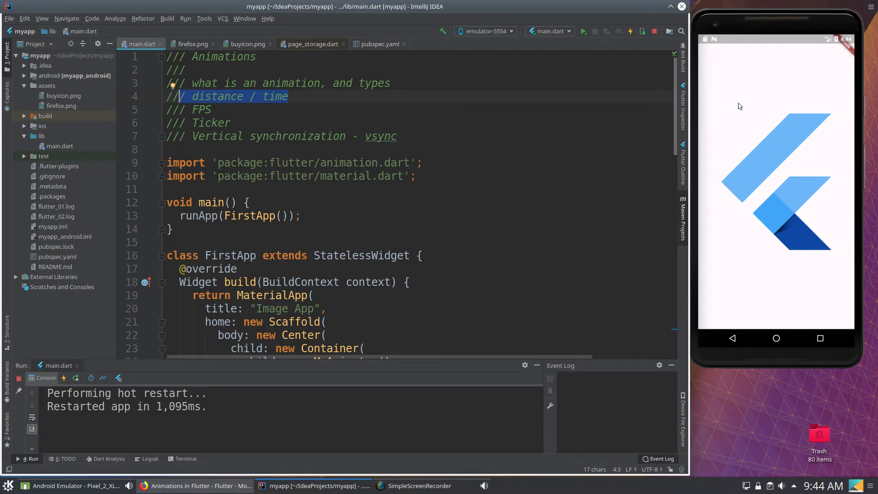
pyautogui.moveTo(740, 47)
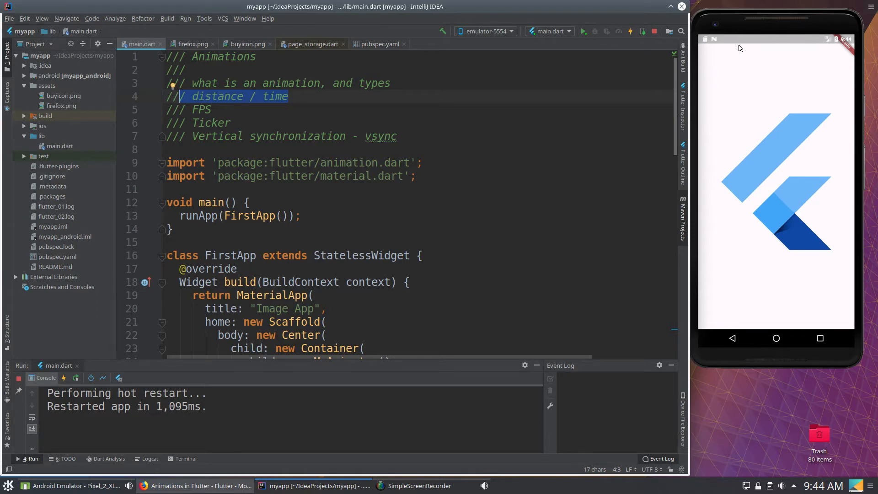
pyautogui.moveTo(741, 81)
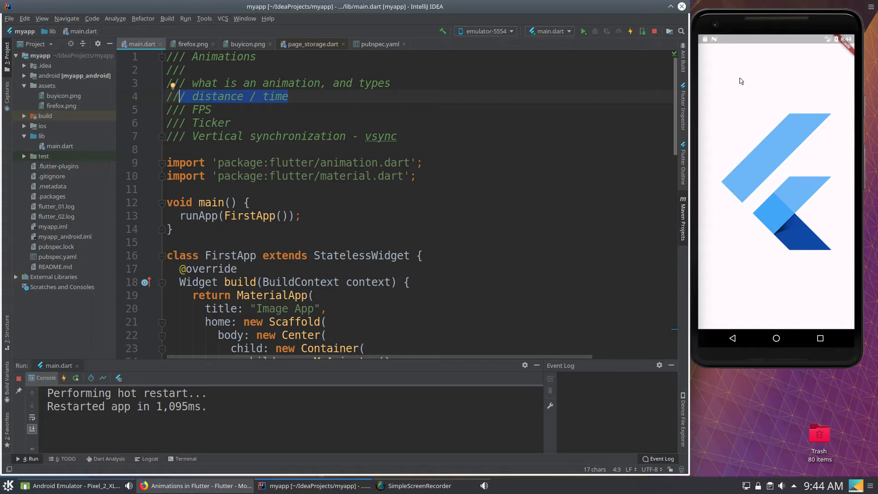
pyautogui.moveTo(736, 74)
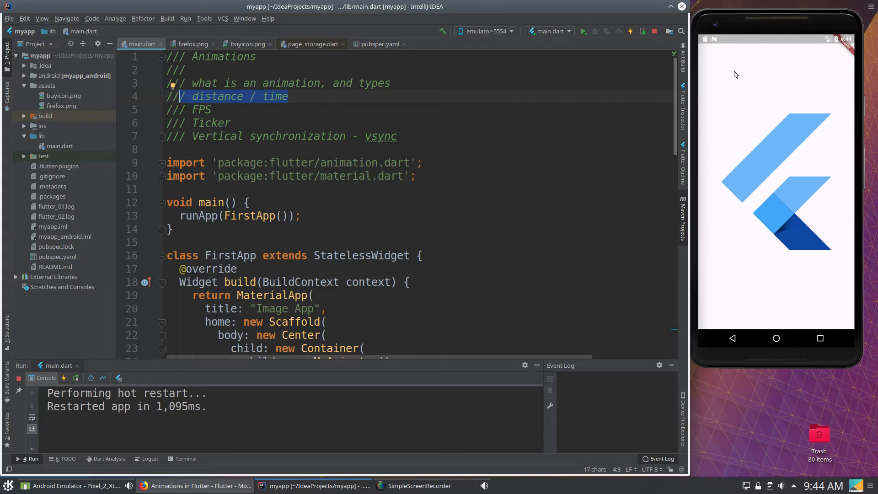
pyautogui.moveTo(732, 43)
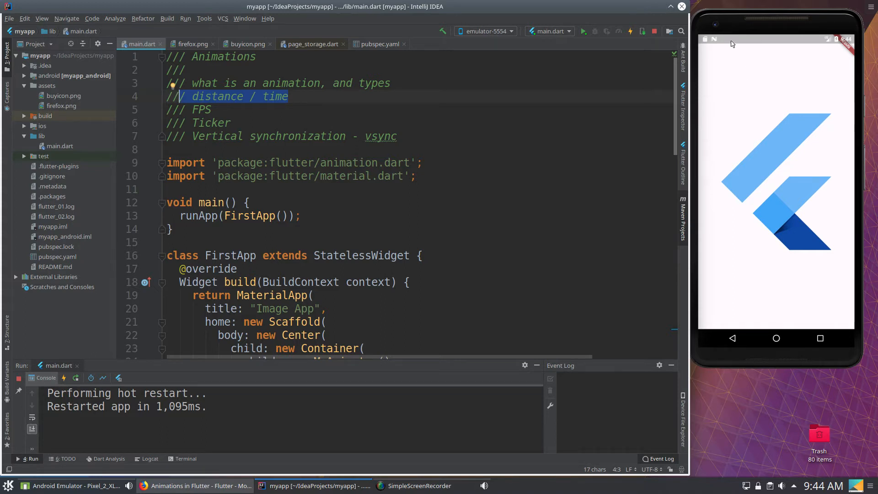
pyautogui.moveTo(724, 331)
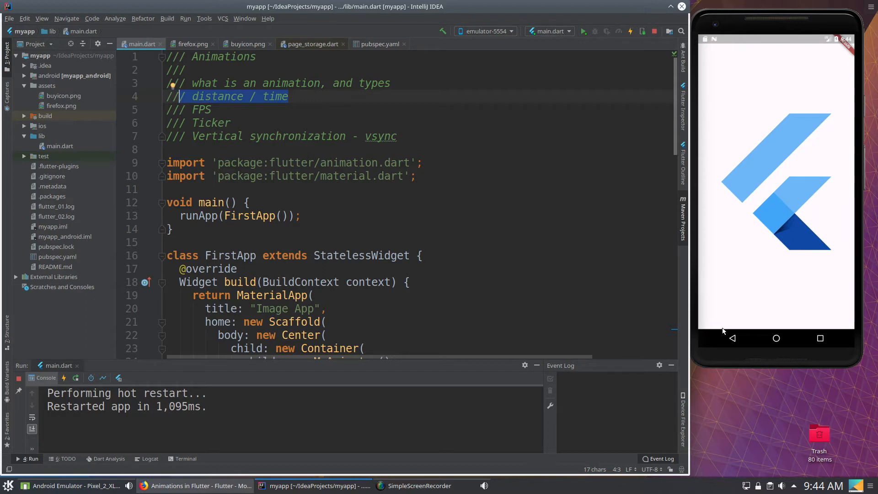
pyautogui.moveTo(745, 42)
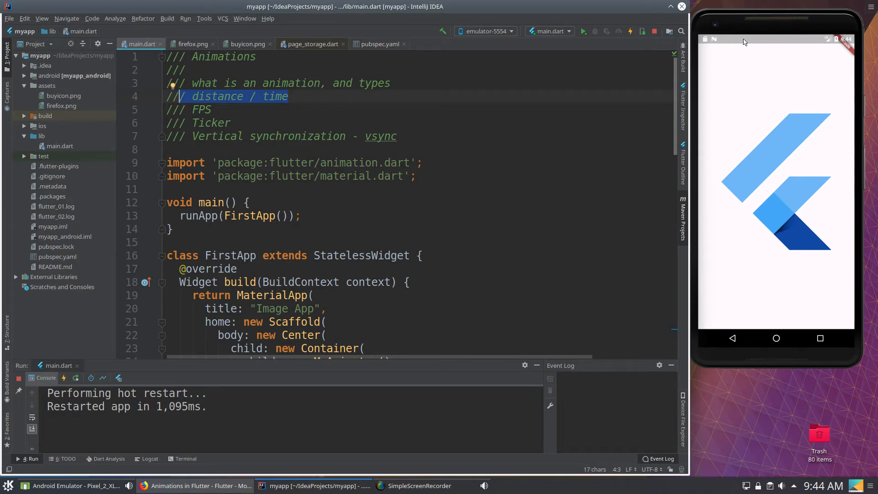
pyautogui.moveTo(739, 68)
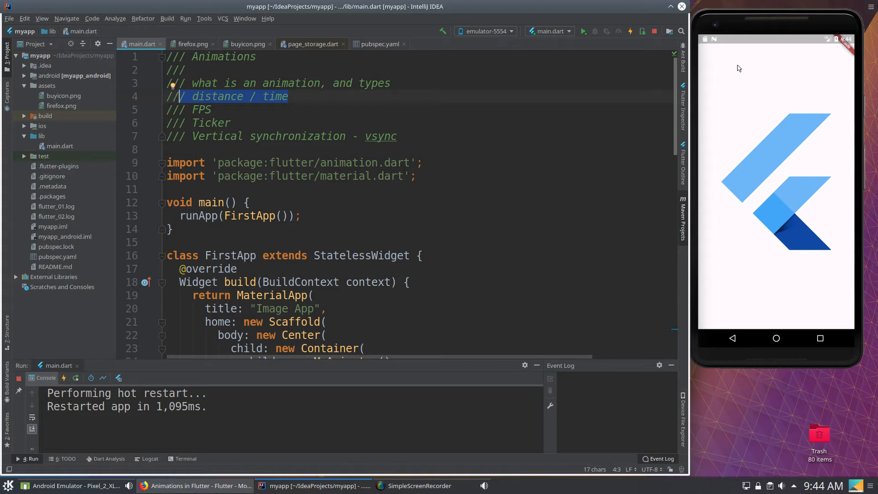
pyautogui.moveTo(740, 330)
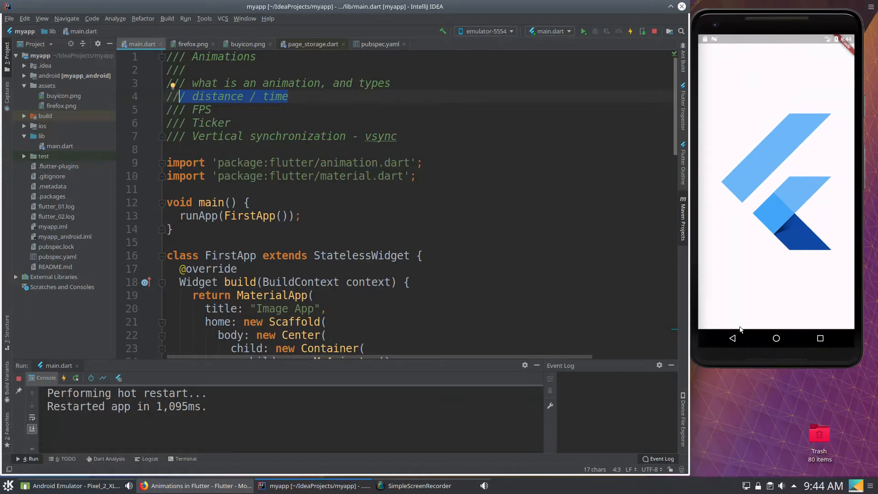
pyautogui.moveTo(774, 331)
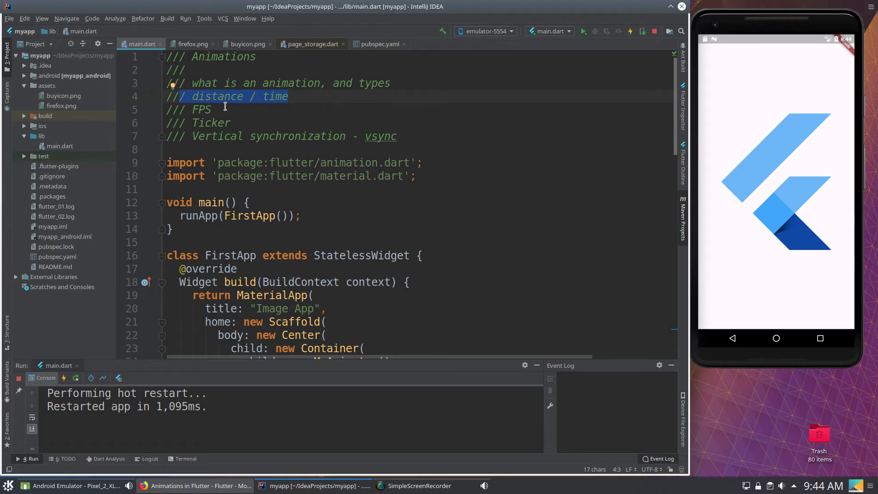
pyautogui.doubleClick(200, 109)
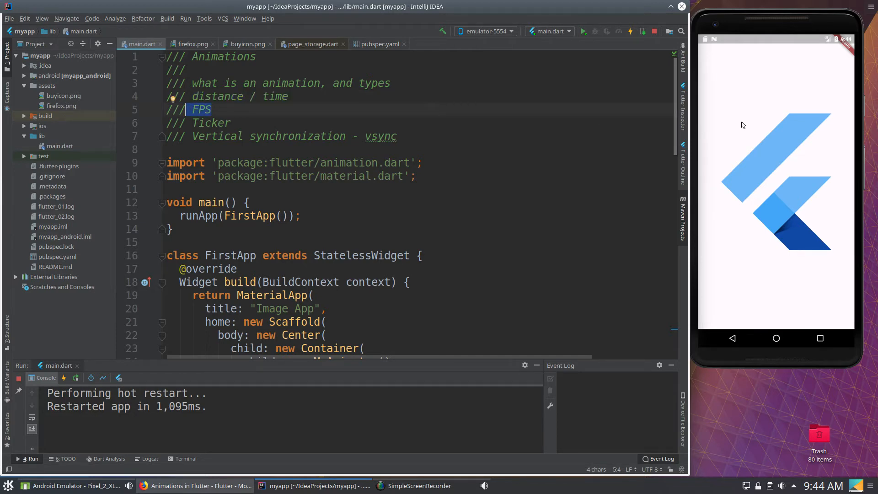
pyautogui.moveTo(769, 53)
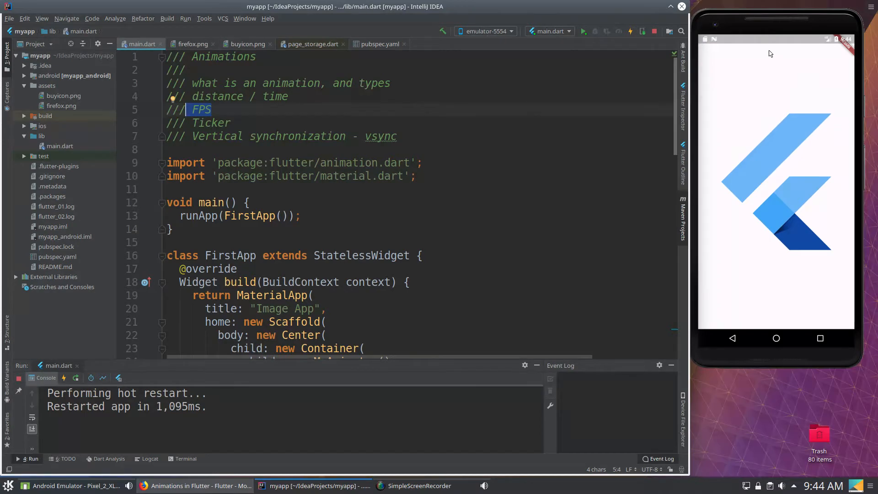
pyautogui.moveTo(765, 120)
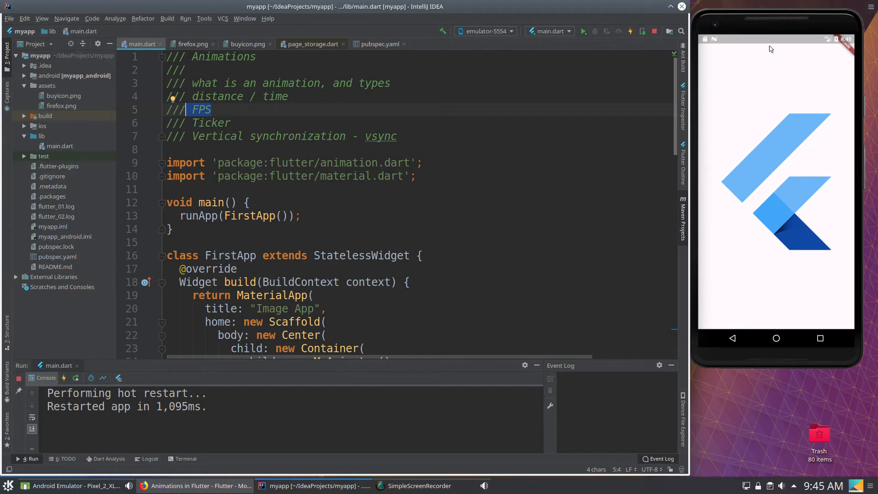
pyautogui.moveTo(769, 43)
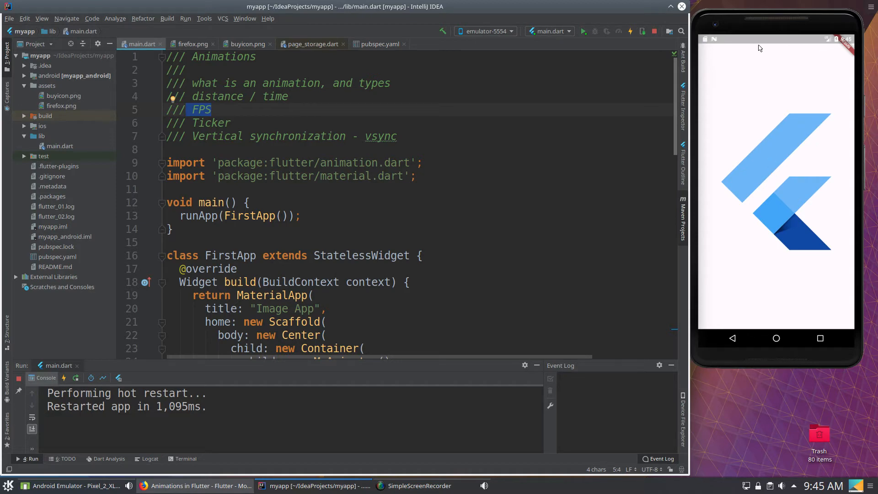
pyautogui.moveTo(762, 83)
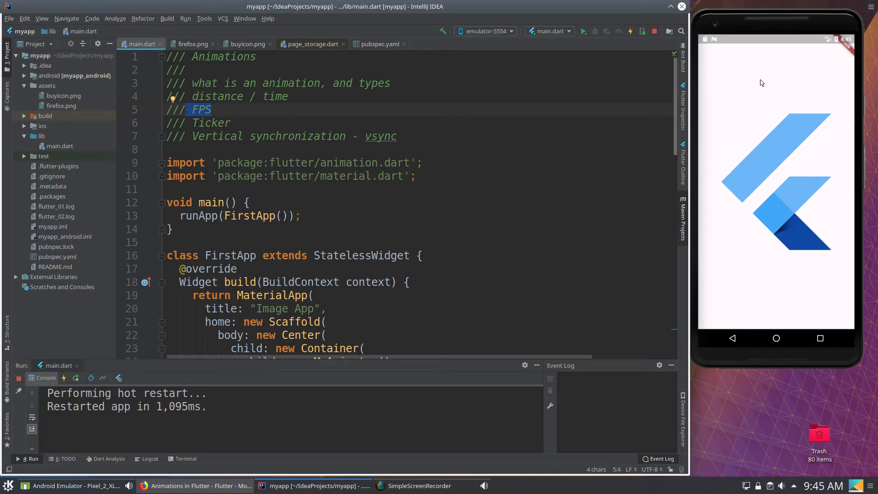
pyautogui.moveTo(761, 95)
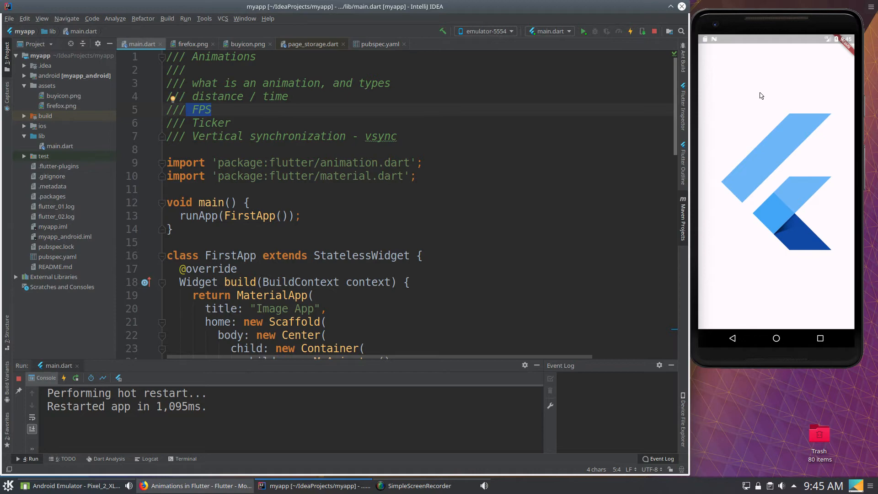
pyautogui.moveTo(761, 113)
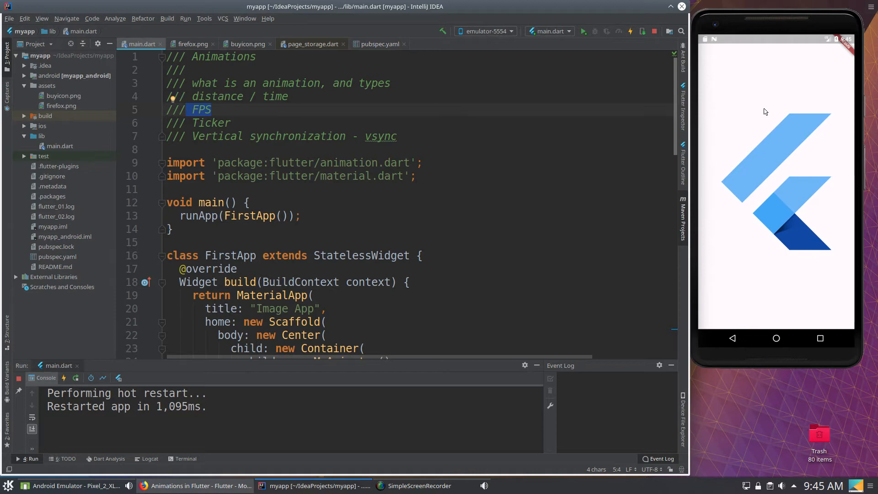
pyautogui.moveTo(768, 48)
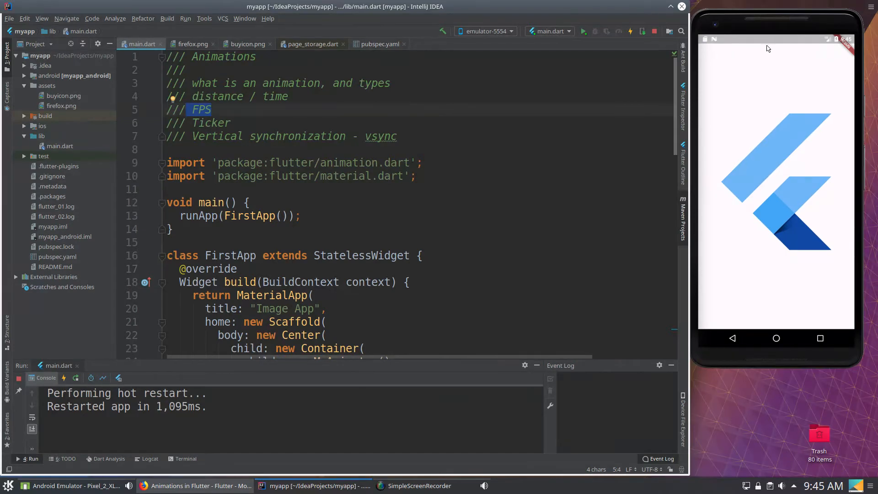
pyautogui.moveTo(768, 213)
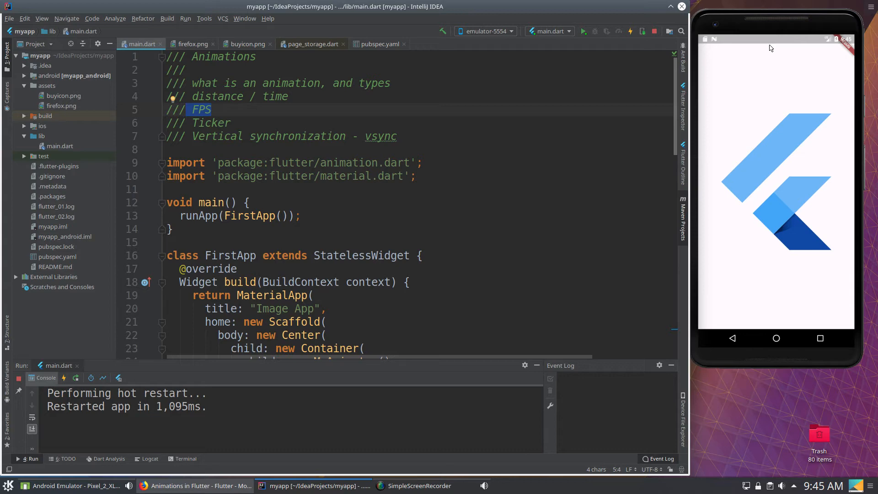
pyautogui.moveTo(772, 92)
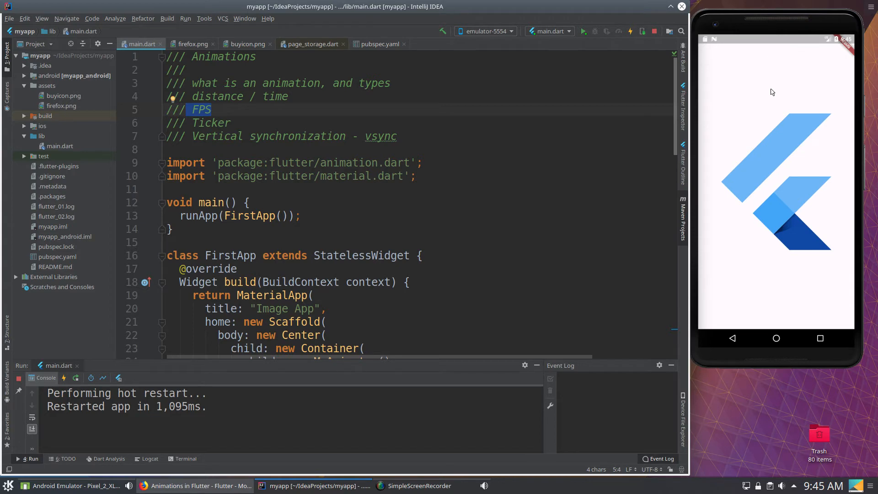
pyautogui.moveTo(793, 70)
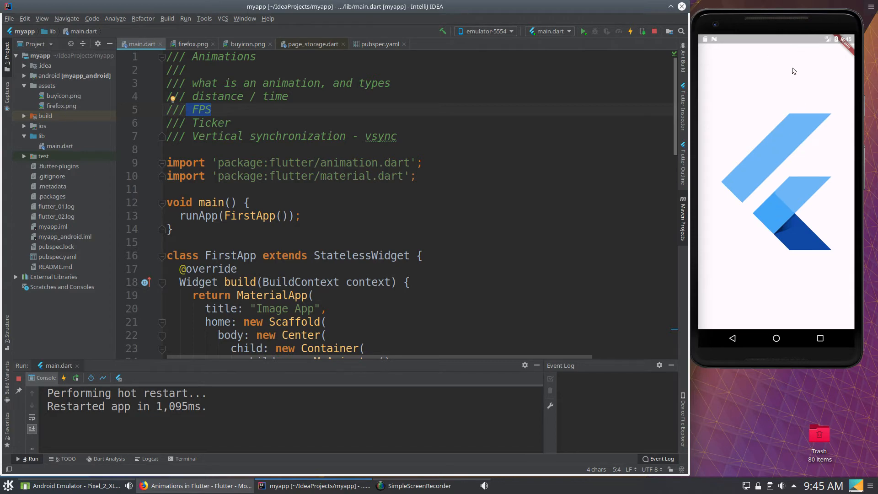
pyautogui.moveTo(754, 161)
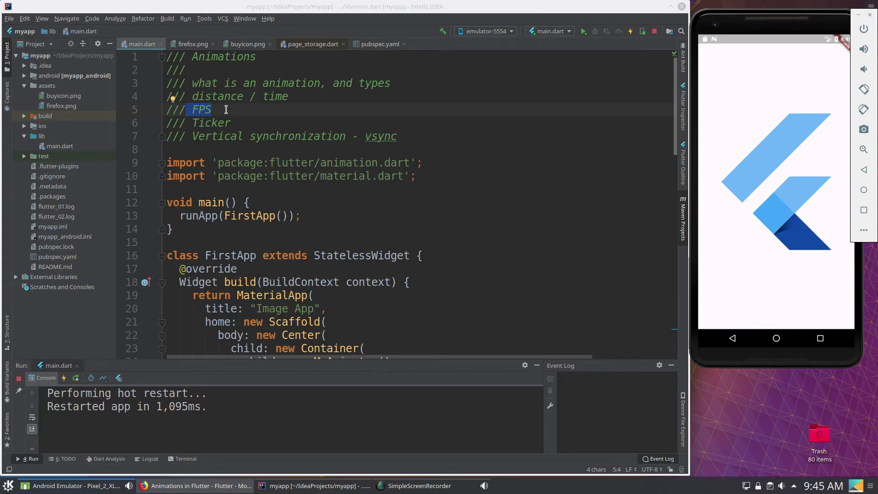
pyautogui.moveTo(776, 51)
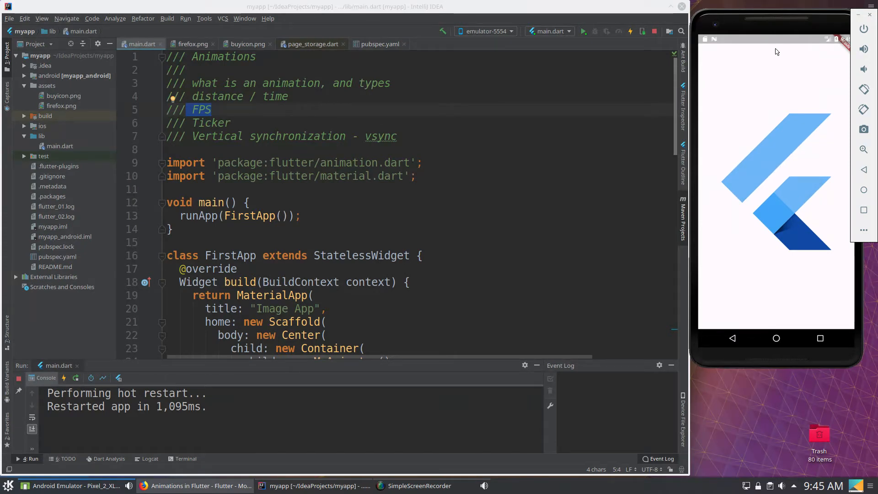
pyautogui.moveTo(786, 244)
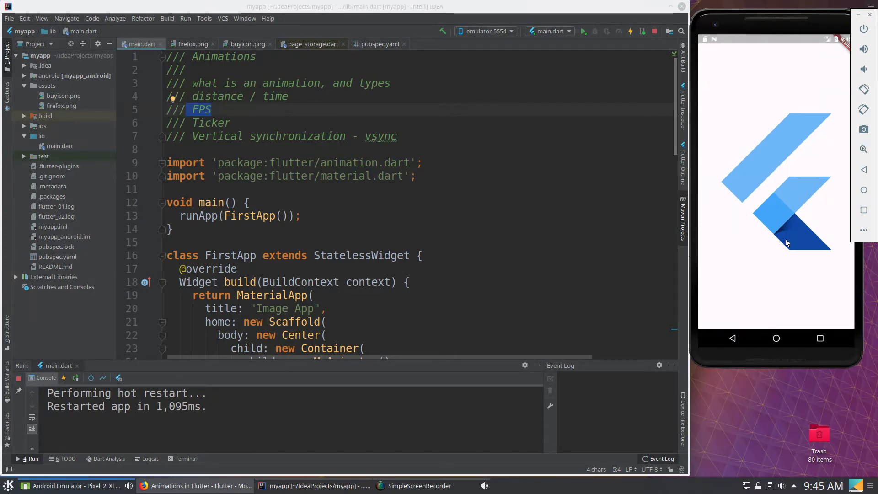
pyautogui.moveTo(839, 191)
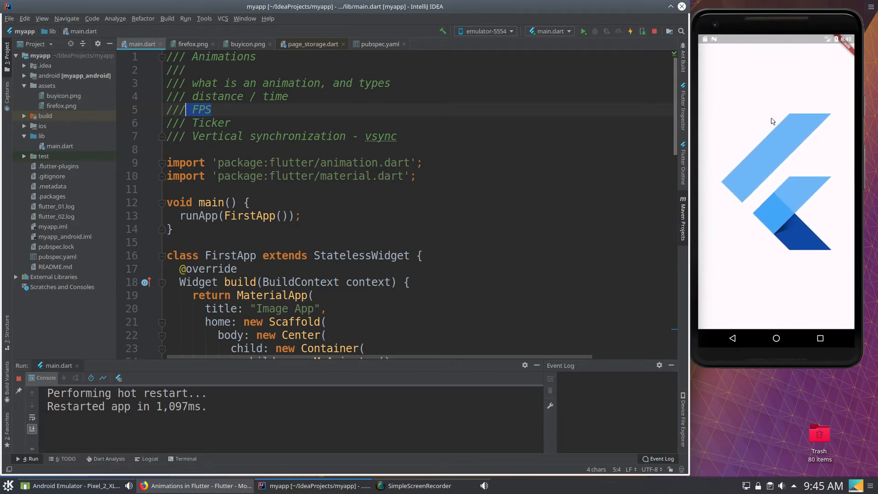
pyautogui.moveTo(789, 112)
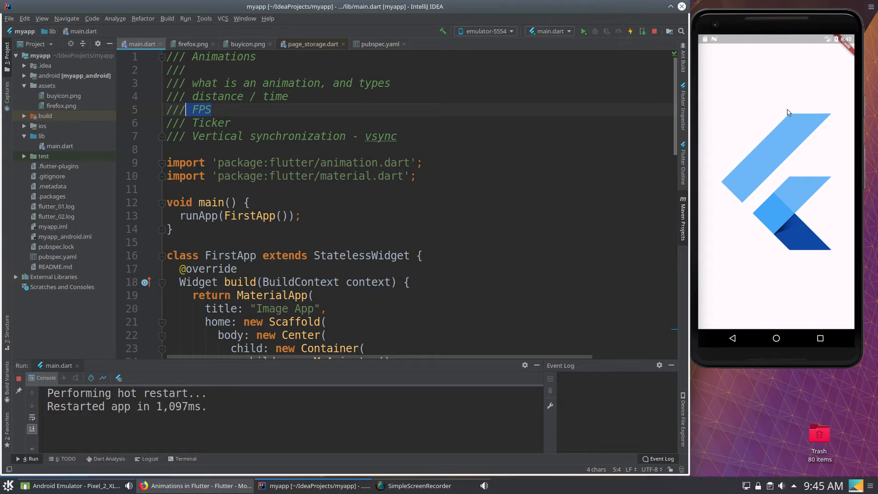
pyautogui.moveTo(789, 48)
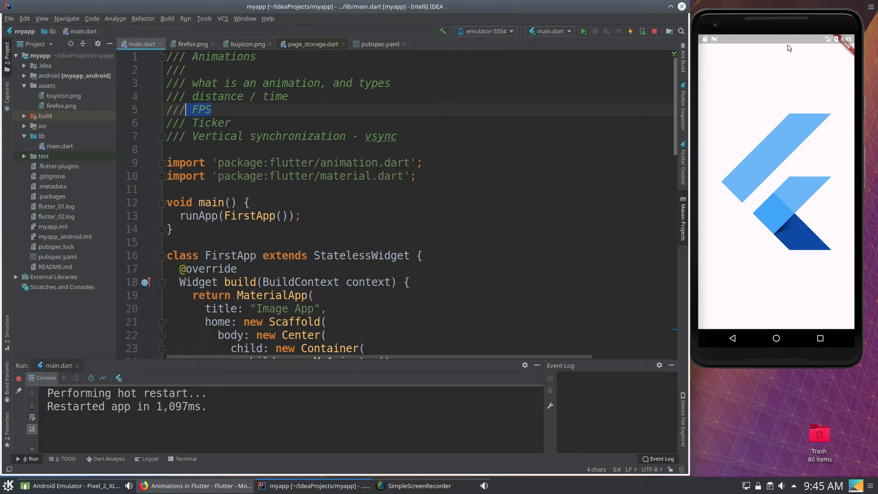
pyautogui.moveTo(781, 52)
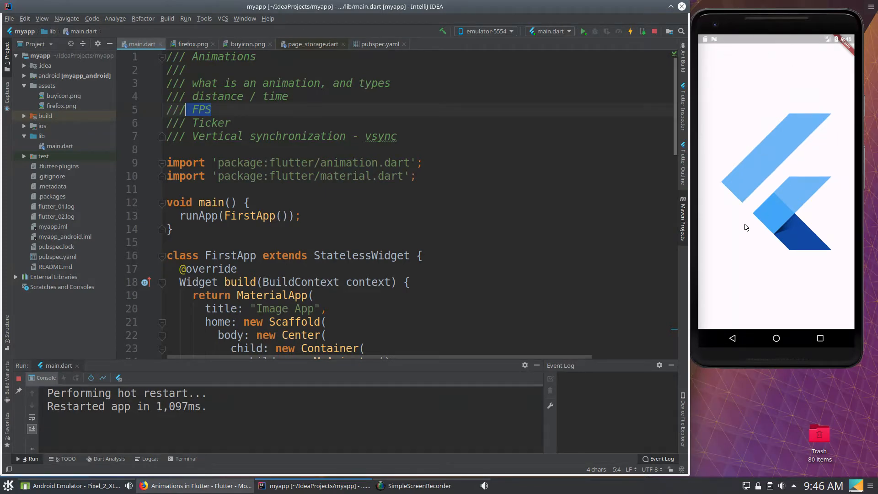
pyautogui.moveTo(784, 316)
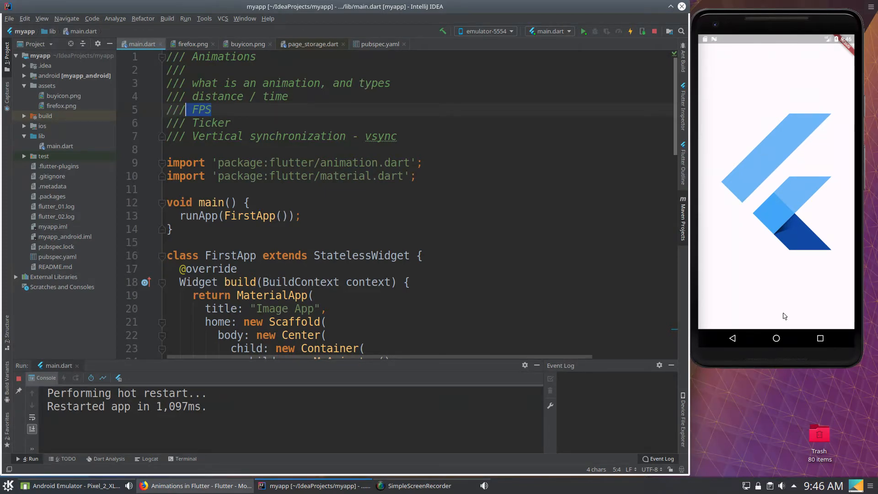
pyautogui.moveTo(710, 67)
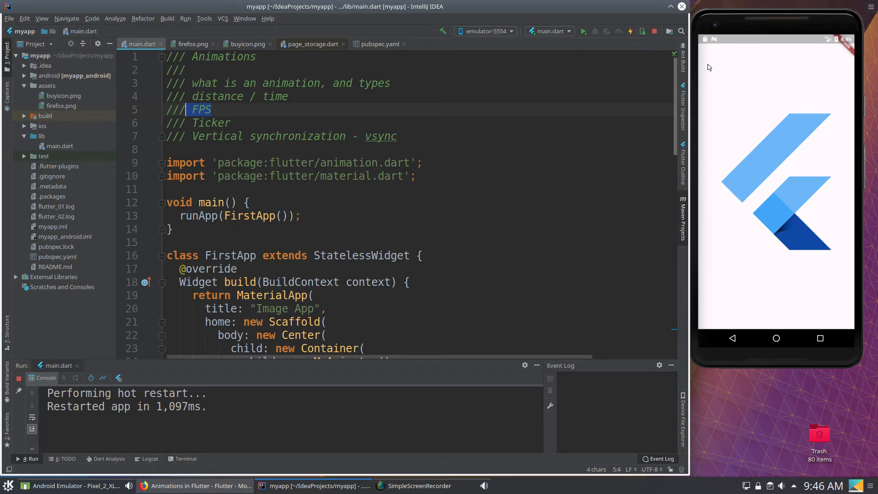
pyautogui.moveTo(759, 95)
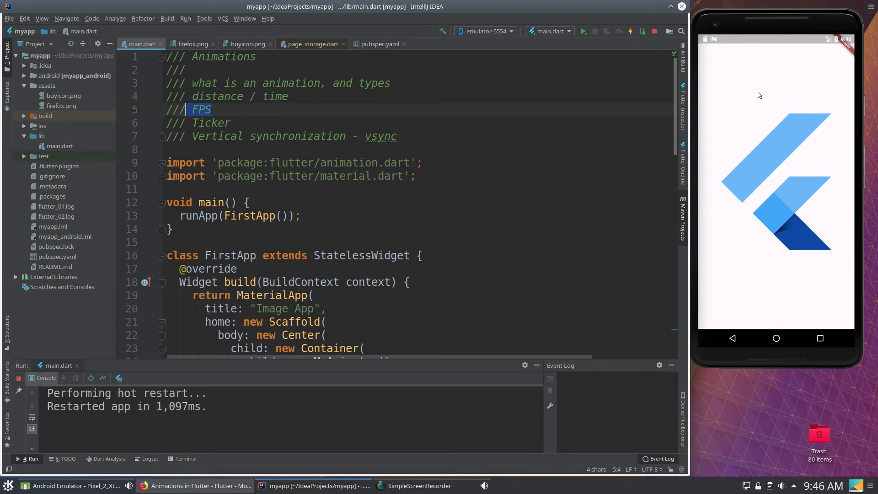
pyautogui.moveTo(785, 158)
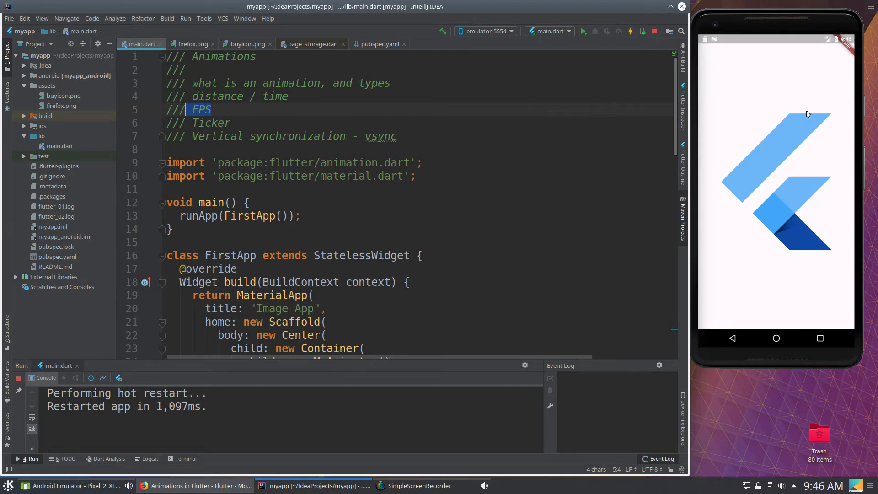
pyautogui.moveTo(318, 116)
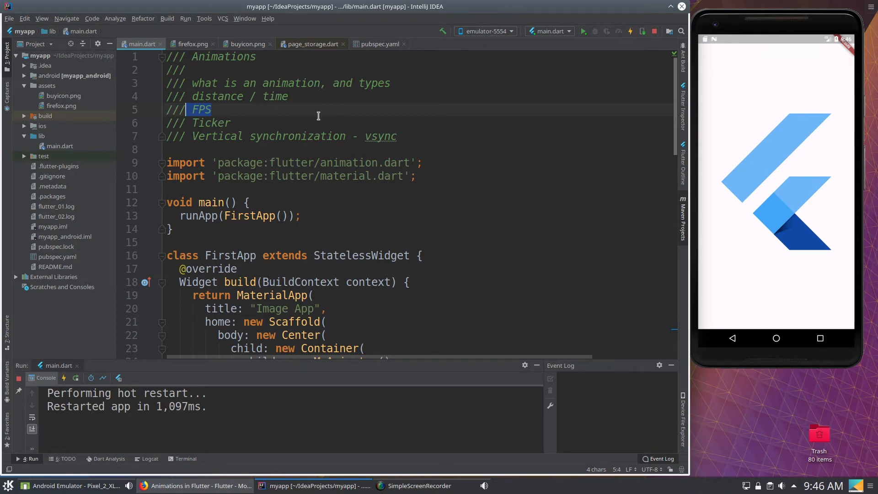
pyautogui.moveTo(734, 114)
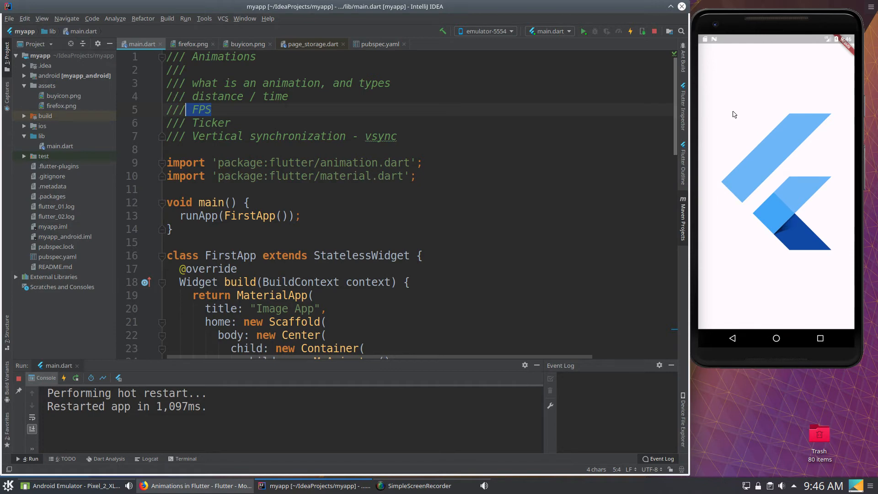
pyautogui.moveTo(759, 58)
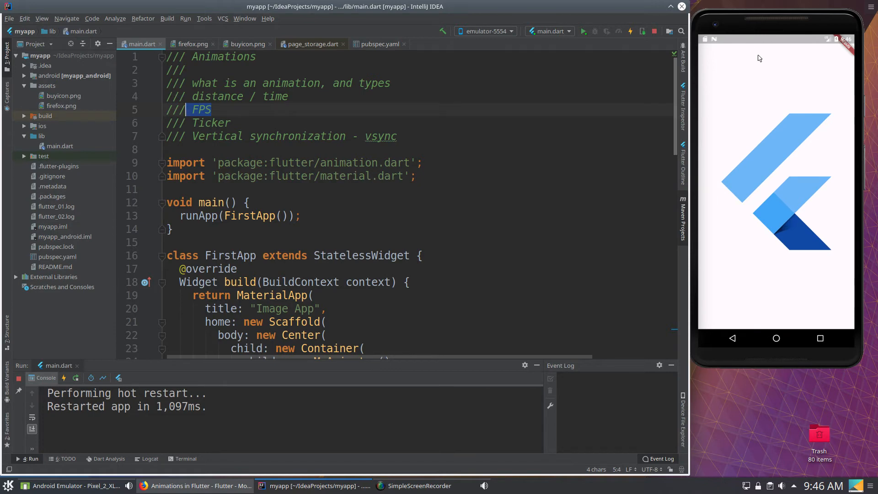
pyautogui.moveTo(762, 47)
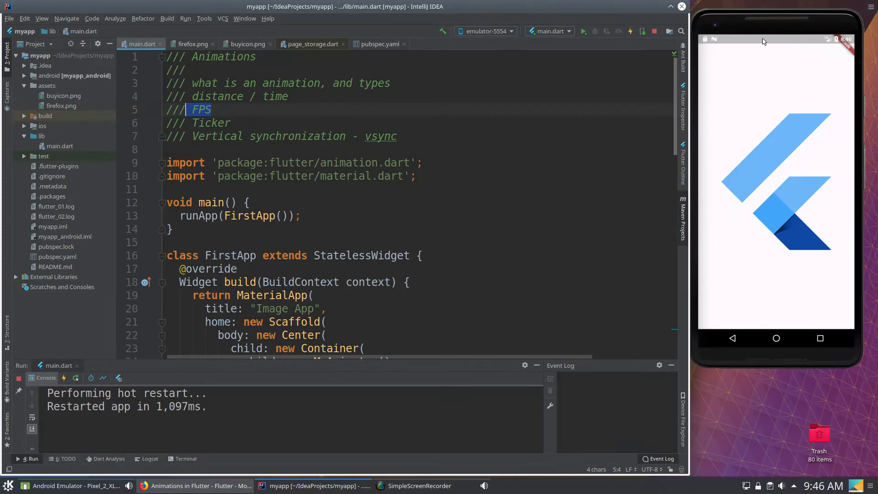
pyautogui.moveTo(779, 308)
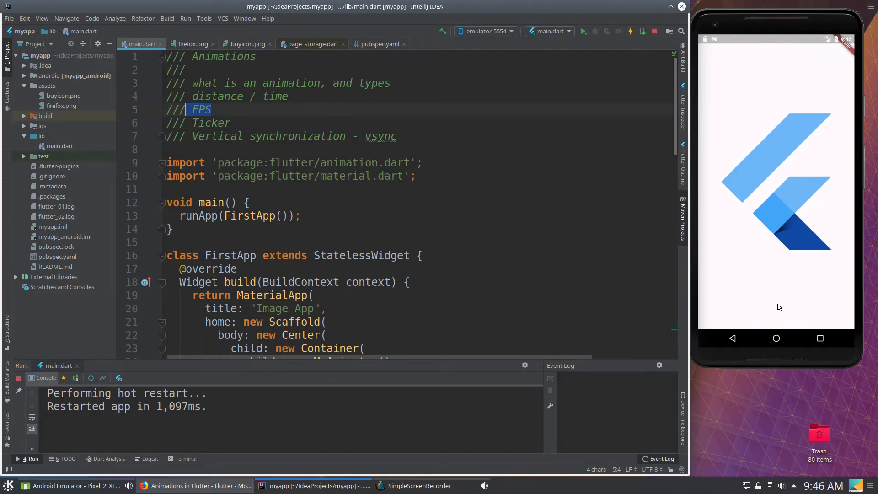
pyautogui.moveTo(767, 62)
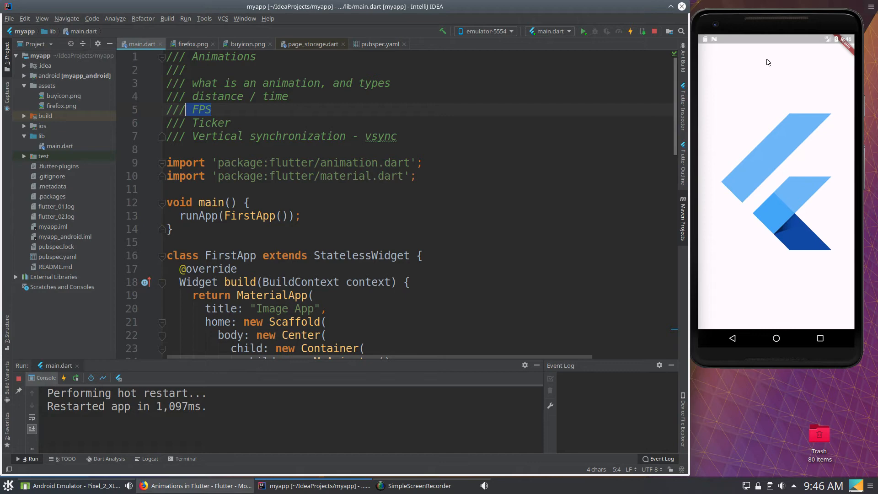
pyautogui.moveTo(772, 267)
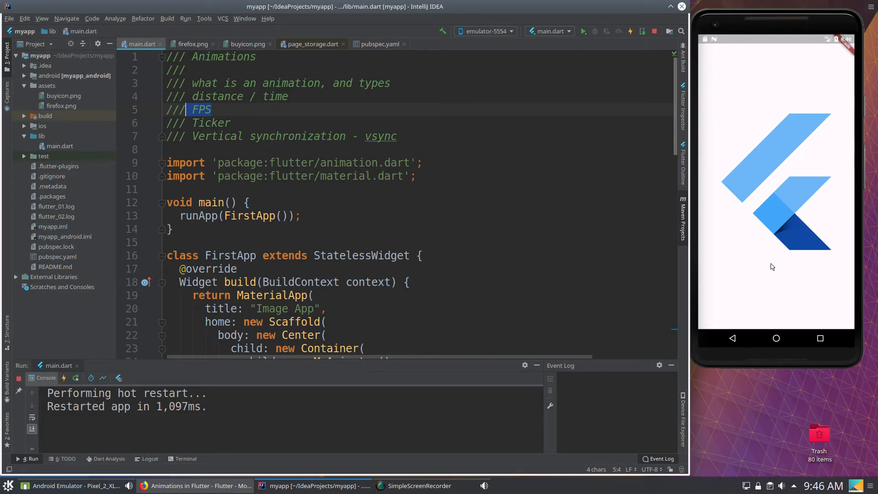
pyautogui.moveTo(755, 232)
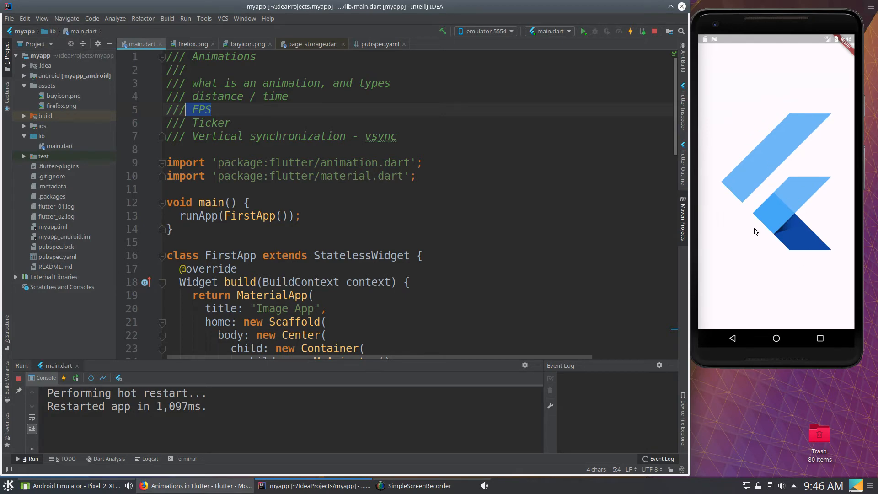
pyautogui.moveTo(765, 49)
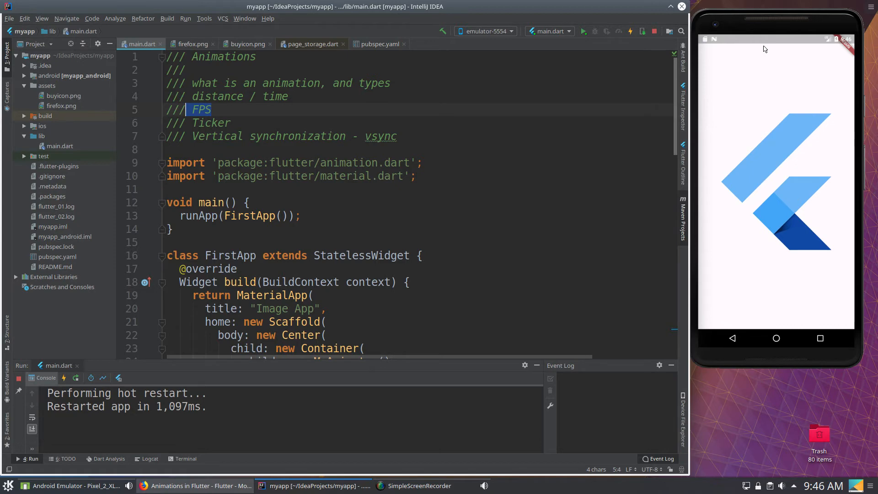
pyautogui.moveTo(757, 52)
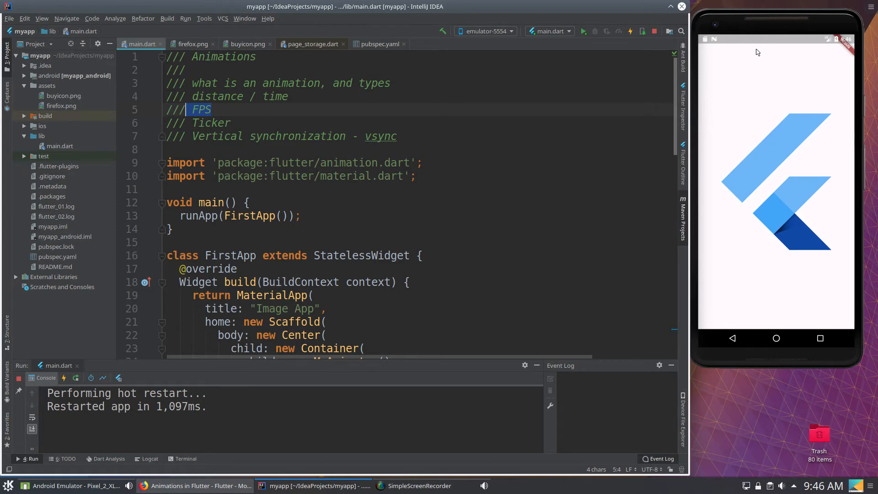
pyautogui.moveTo(758, 63)
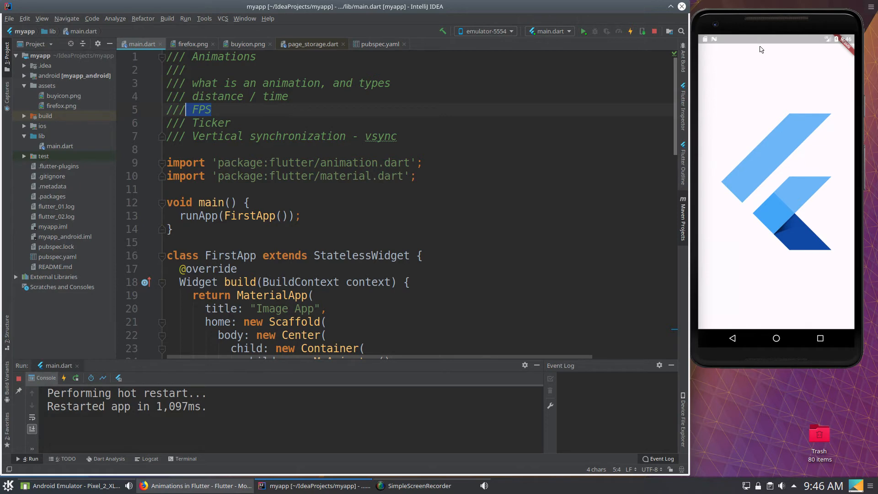
pyautogui.moveTo(765, 128)
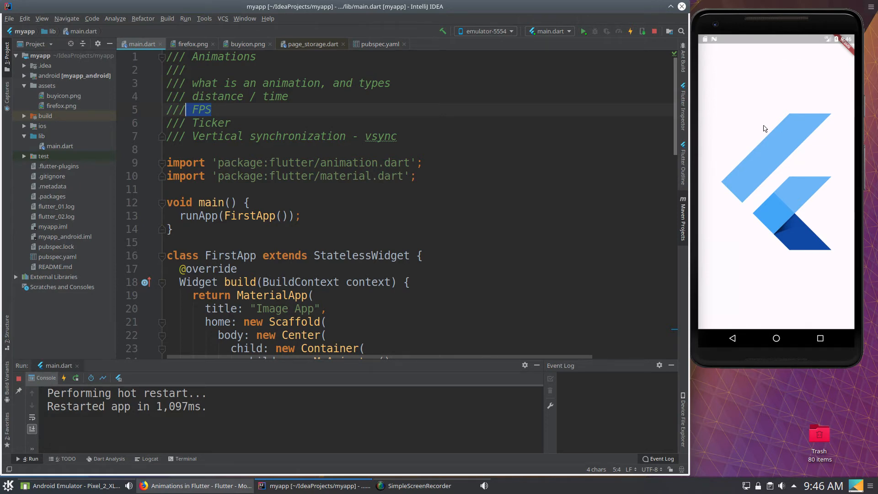
pyautogui.moveTo(772, 299)
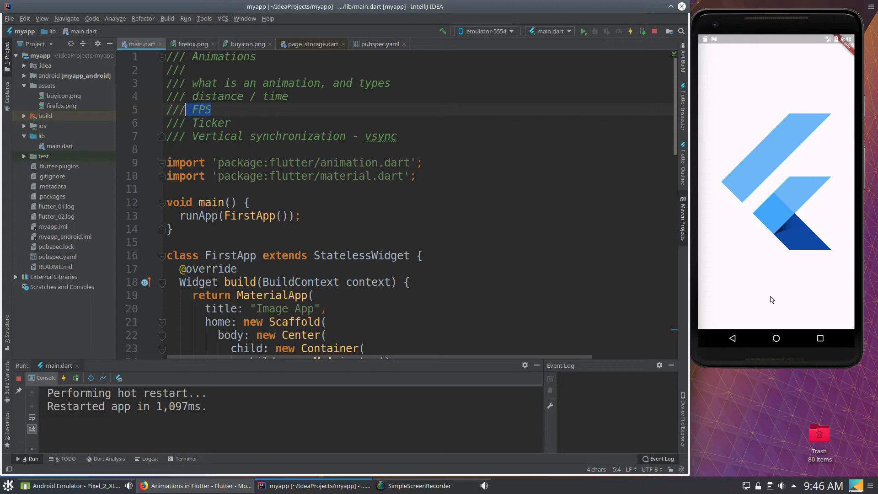
pyautogui.moveTo(791, 280)
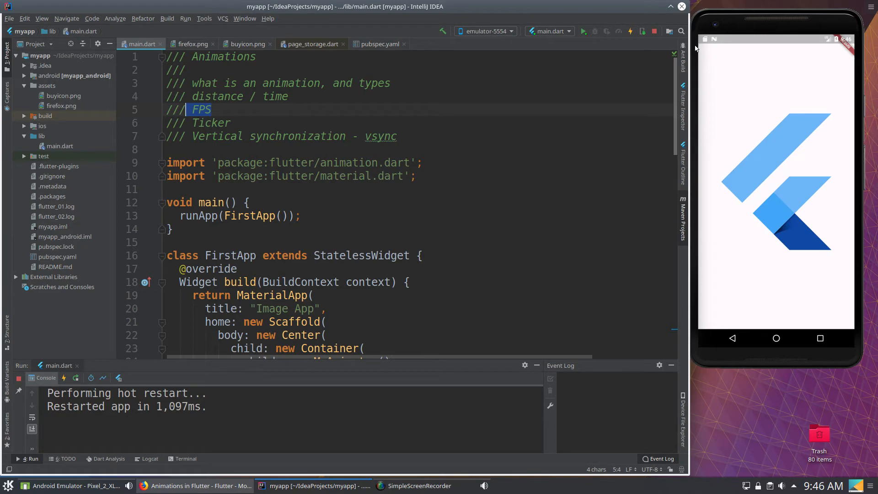
pyautogui.moveTo(765, 141)
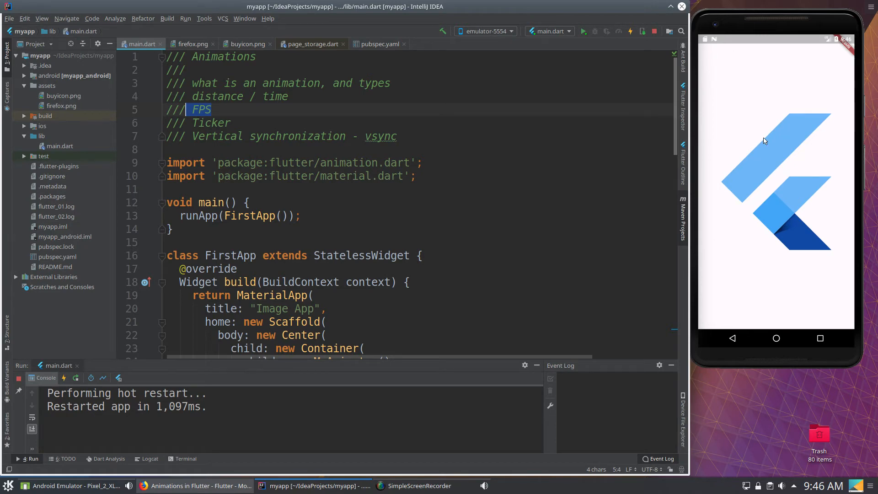
pyautogui.moveTo(743, 146)
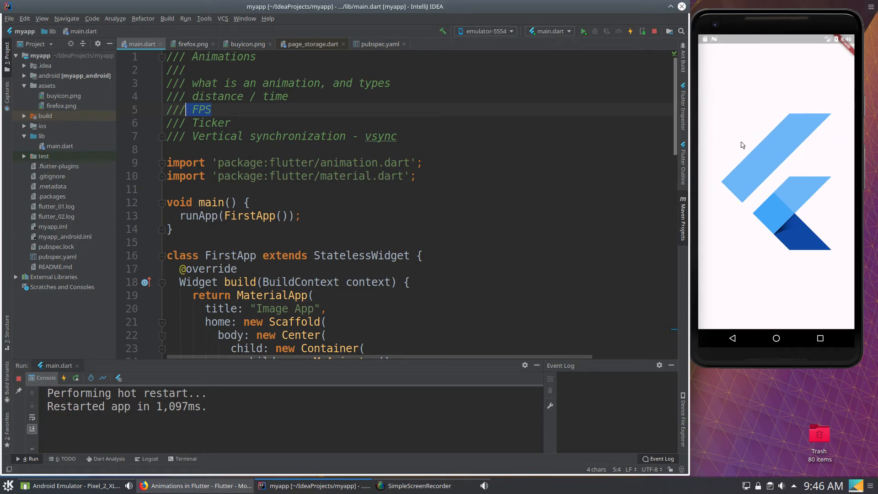
pyautogui.moveTo(825, 316)
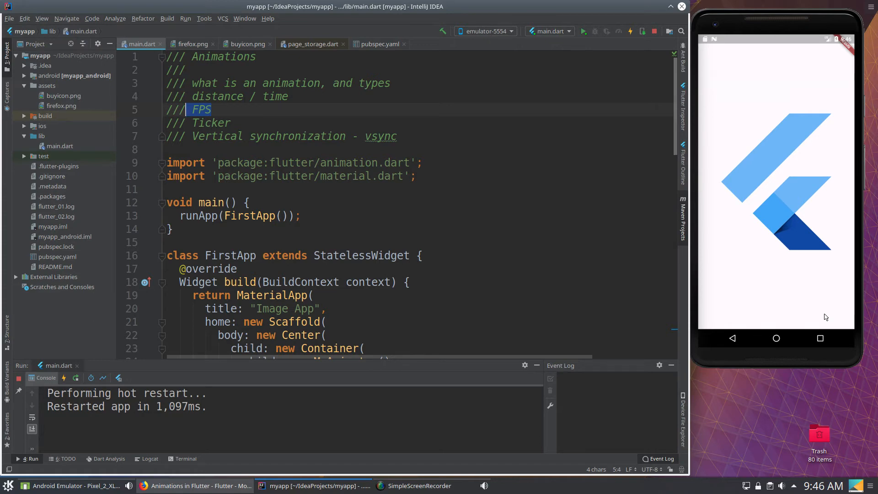
pyautogui.moveTo(812, 142)
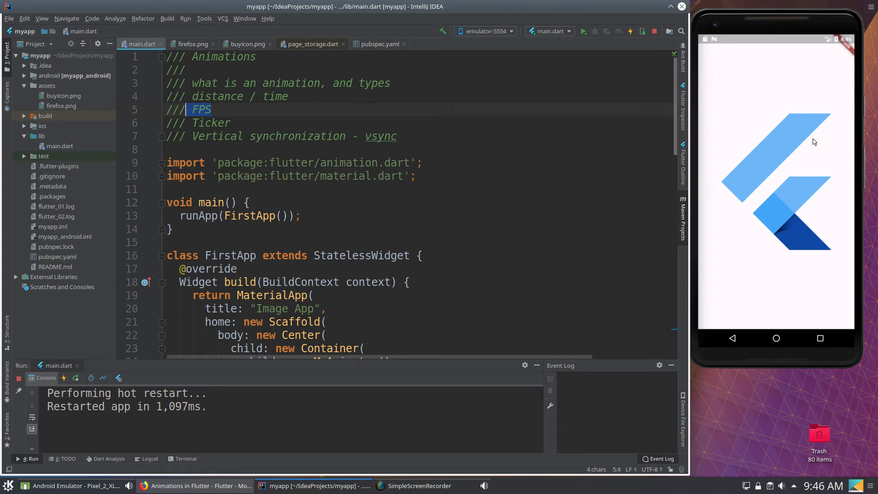
pyautogui.moveTo(745, 199)
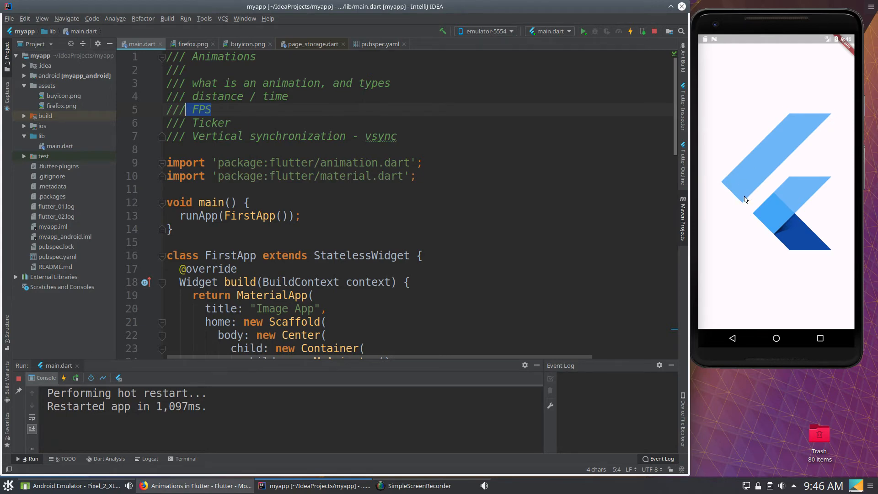
pyautogui.moveTo(759, 123)
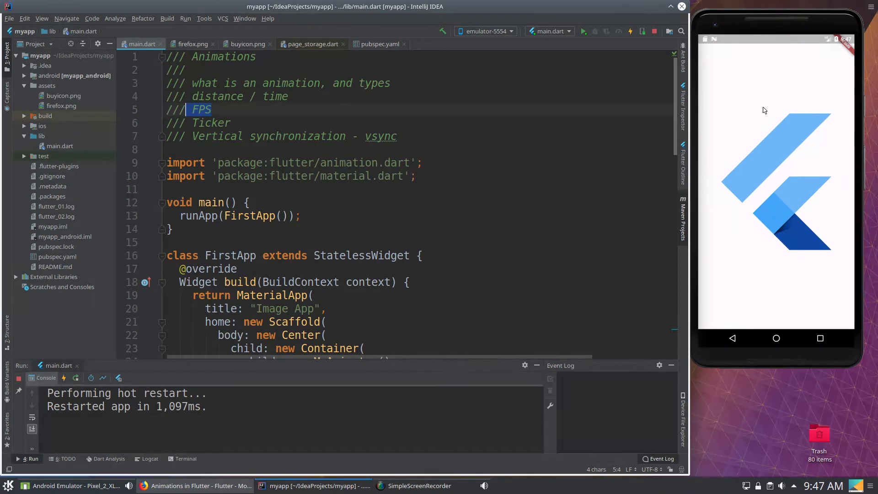
pyautogui.moveTo(381, 136)
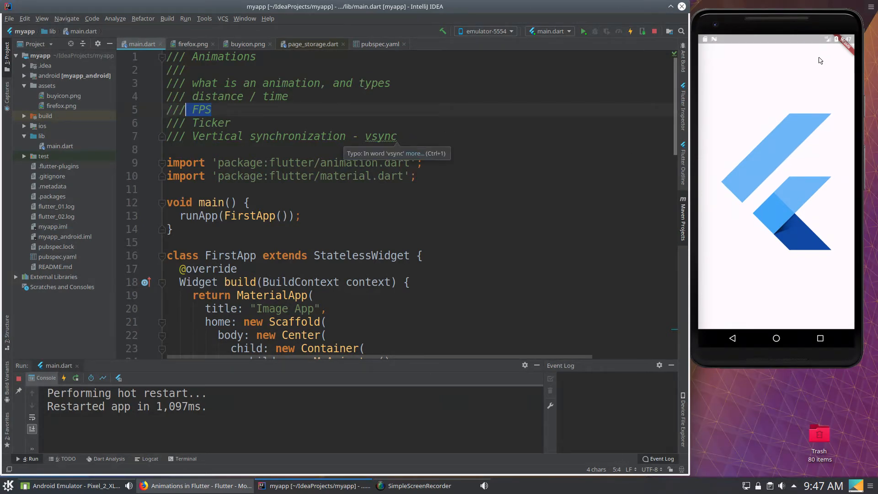
pyautogui.moveTo(790, 63)
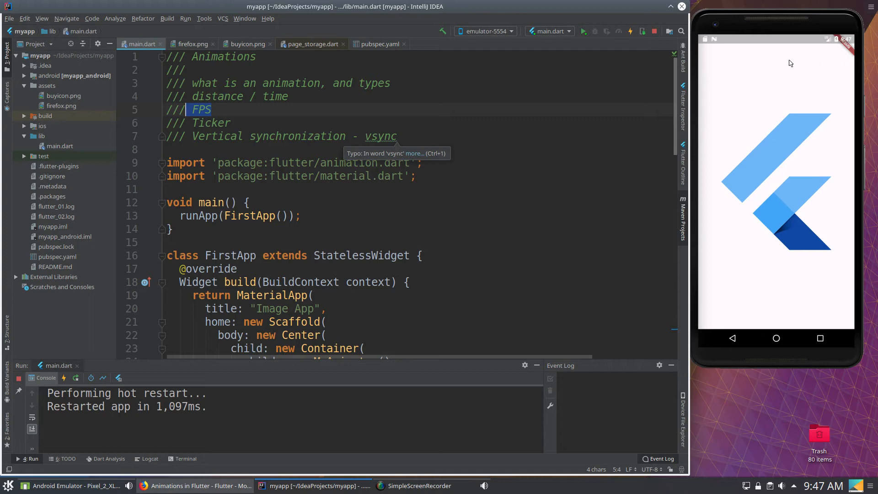
pyautogui.moveTo(760, 284)
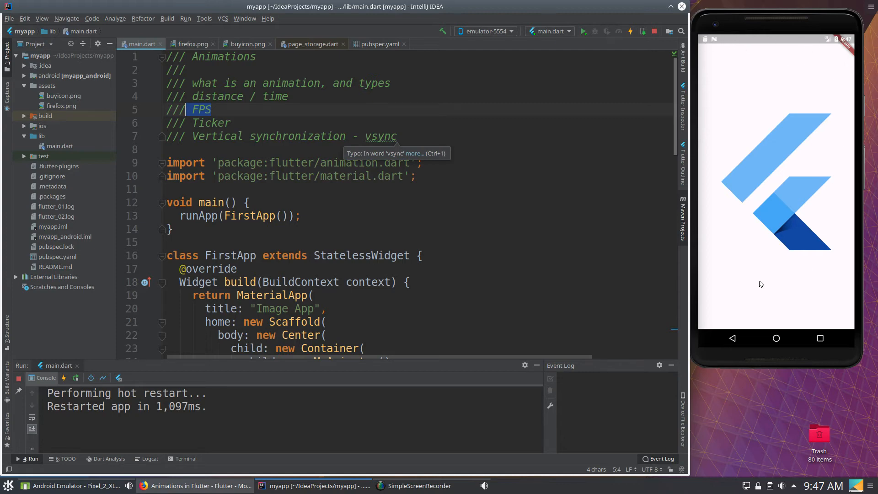
pyautogui.moveTo(789, 104)
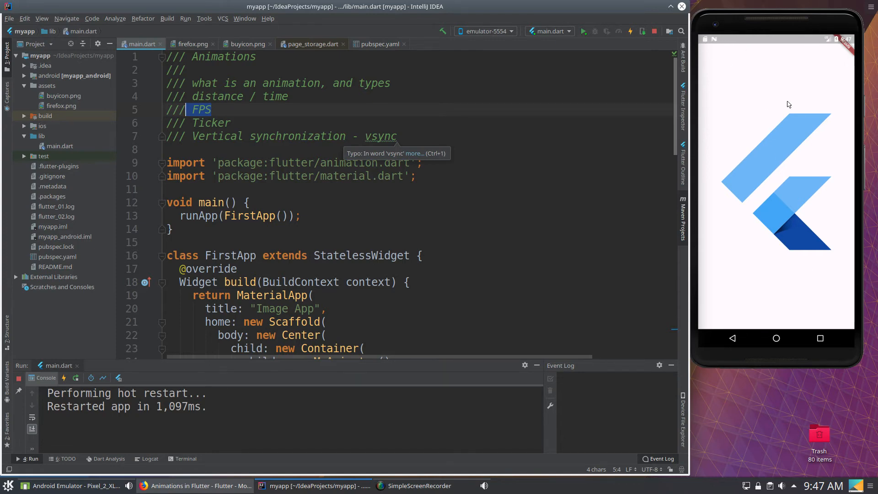
pyautogui.moveTo(476, 157)
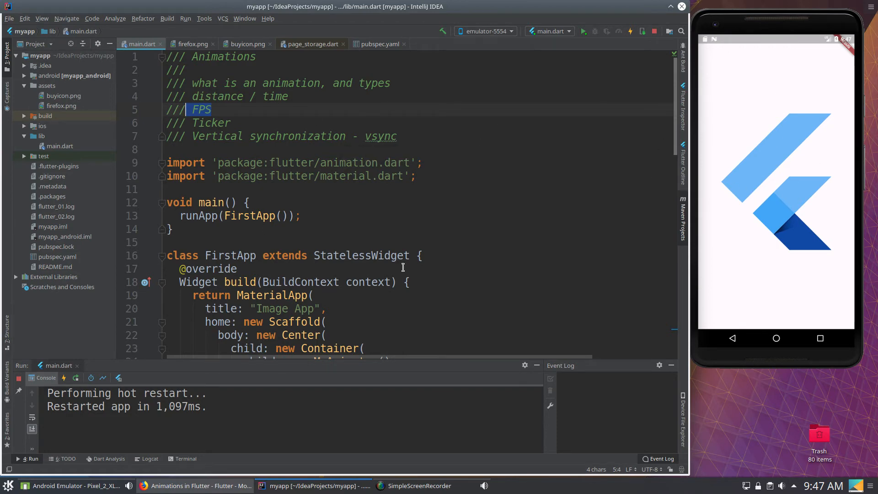
pyautogui.moveTo(399, 268)
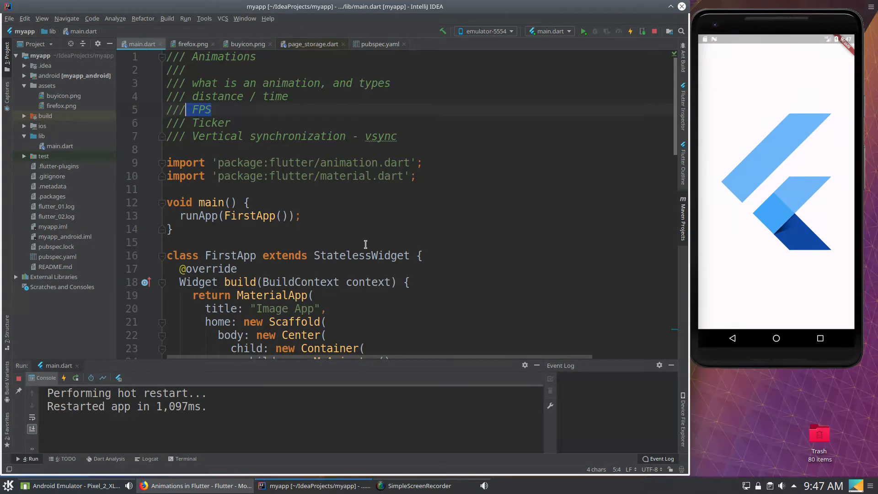
pyautogui.moveTo(473, 206)
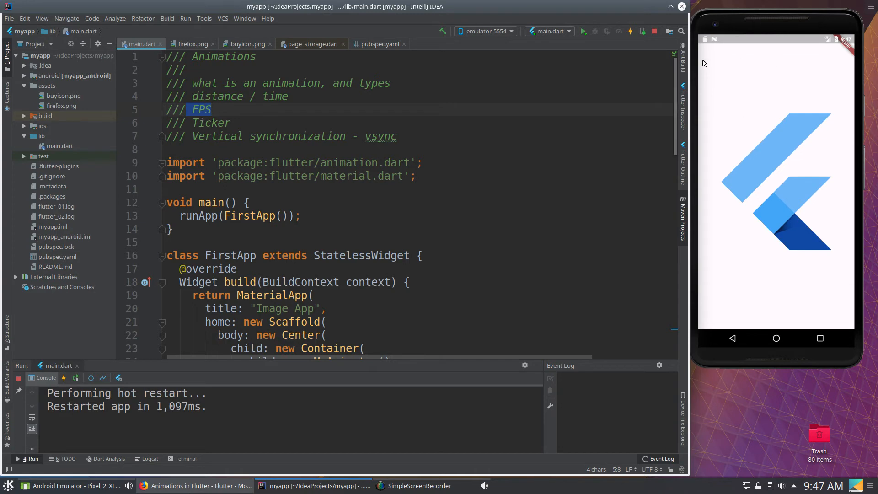
pyautogui.moveTo(822, 310)
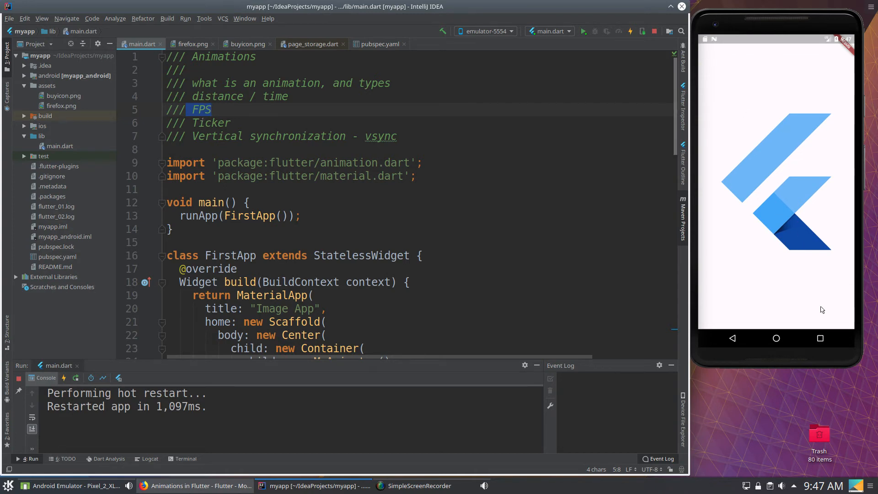
pyautogui.moveTo(852, 206)
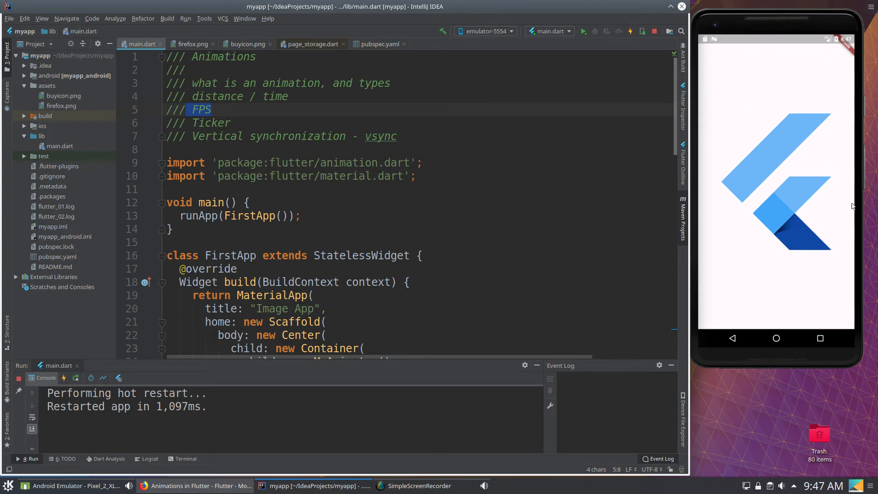
pyautogui.moveTo(786, 274)
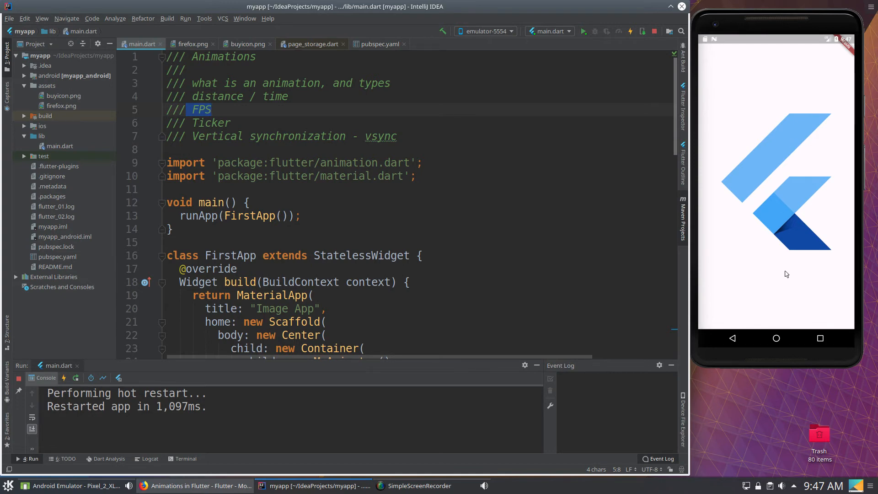
pyautogui.moveTo(814, 277)
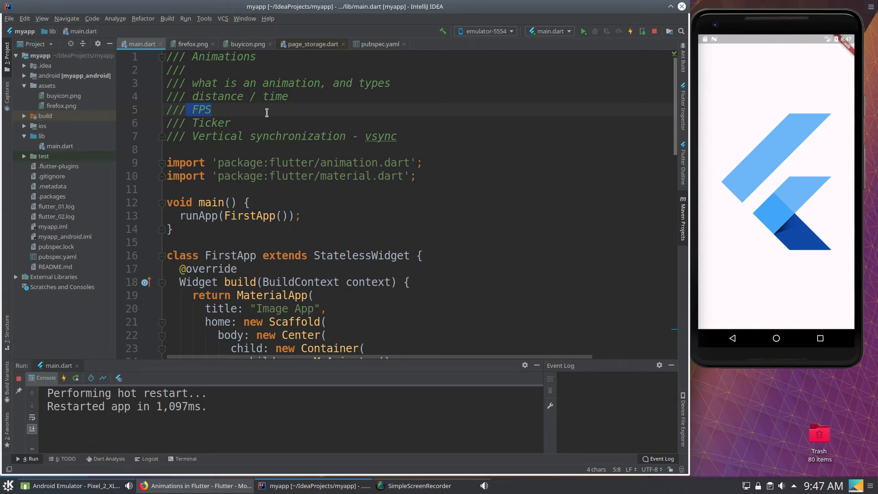
pyautogui.moveTo(835, 64)
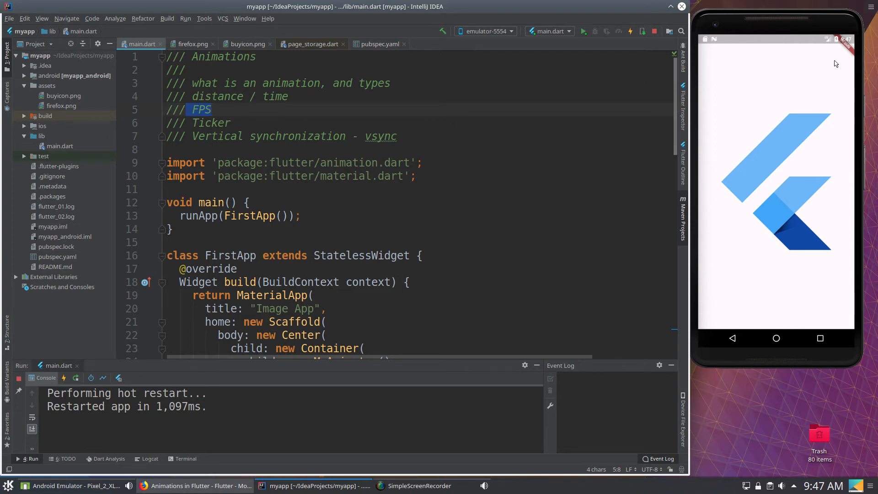
pyautogui.moveTo(787, 226)
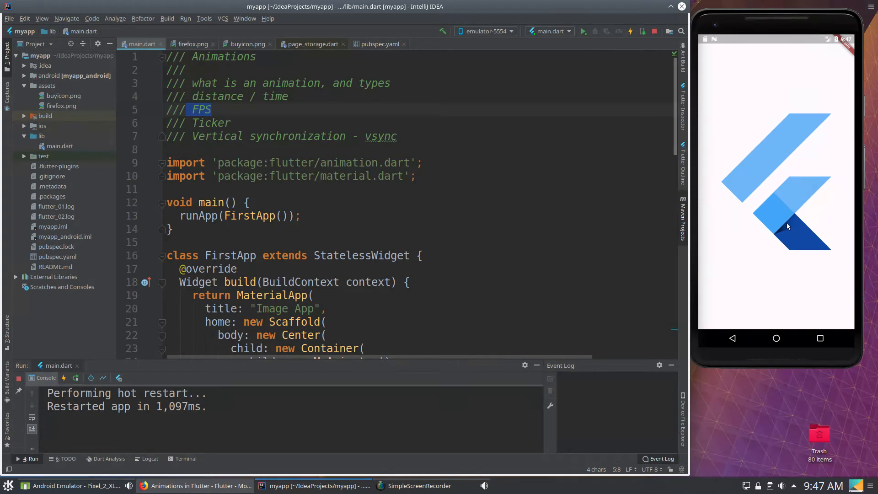
pyautogui.moveTo(703, 149)
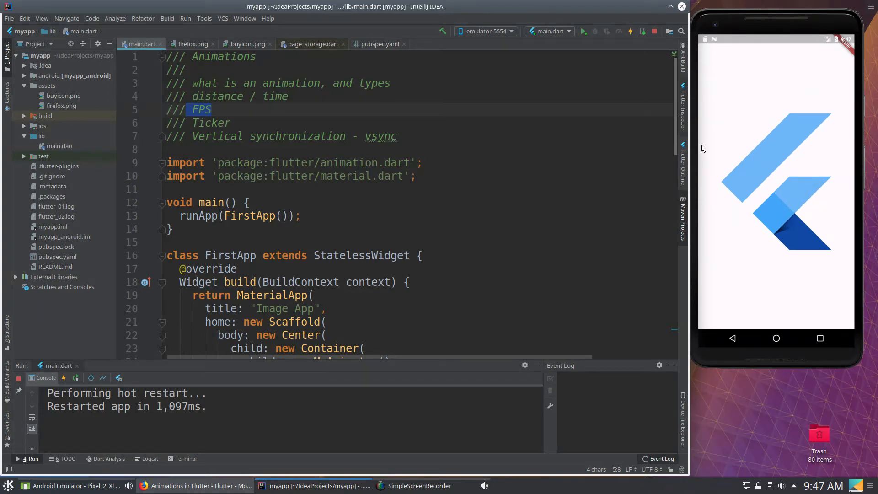
pyautogui.moveTo(806, 337)
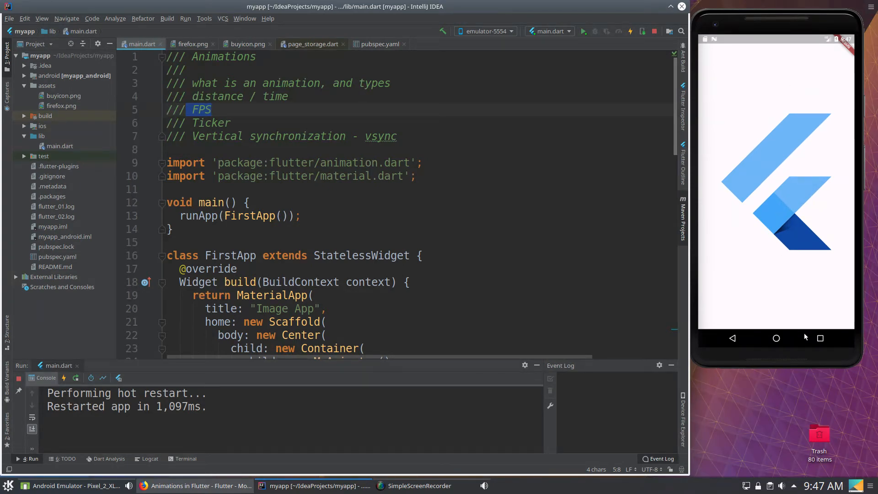
pyautogui.moveTo(802, 156)
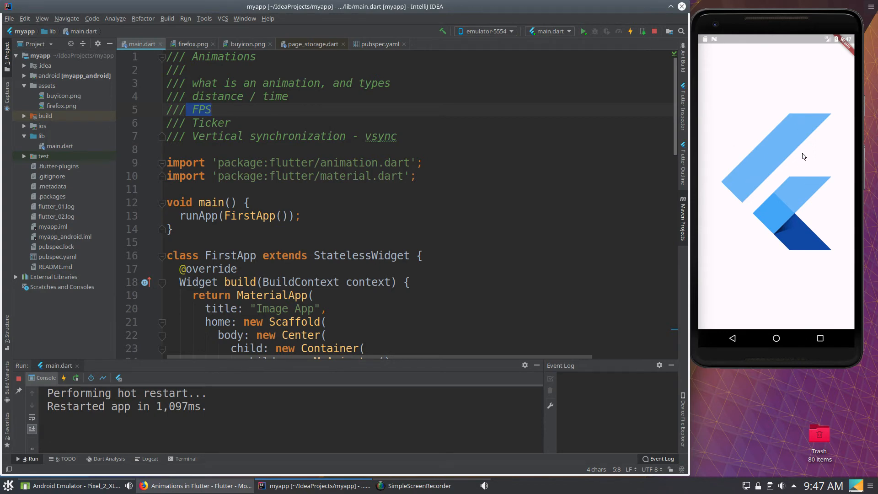
pyautogui.moveTo(770, 187)
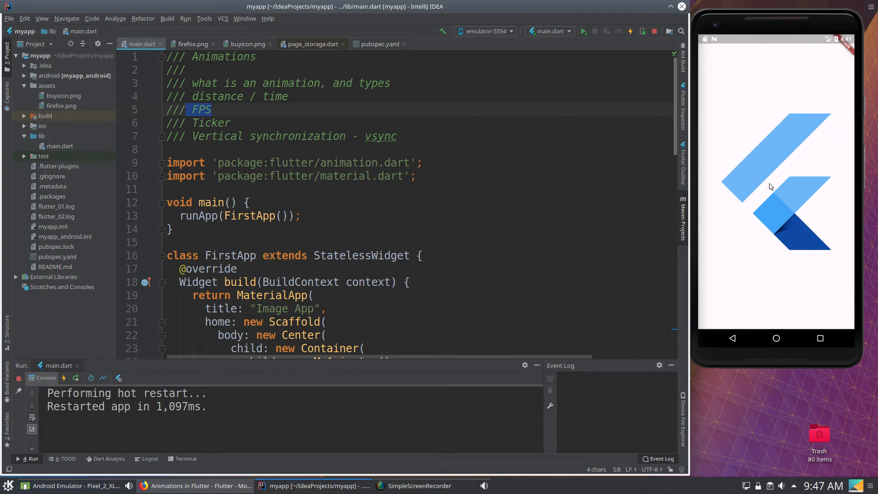
pyautogui.moveTo(737, 188)
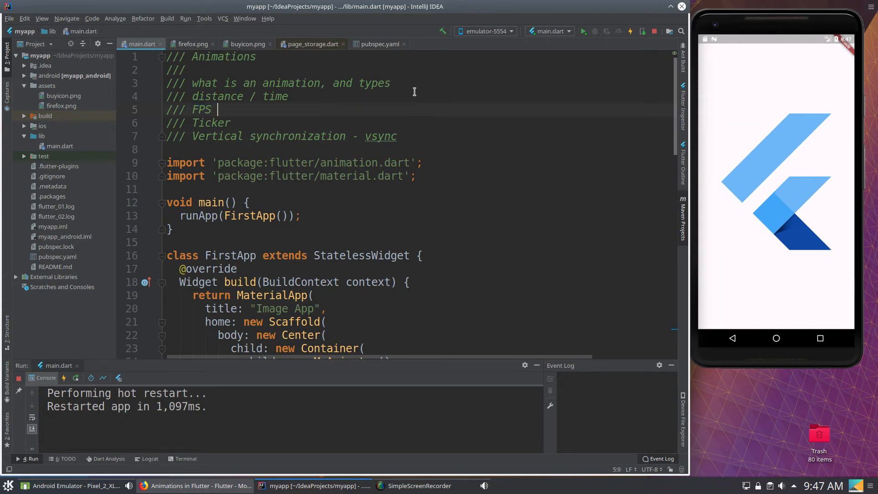
# Append " - tearing" to the /// FPS comment line in main.dart.
pyautogui.write('- tearin')
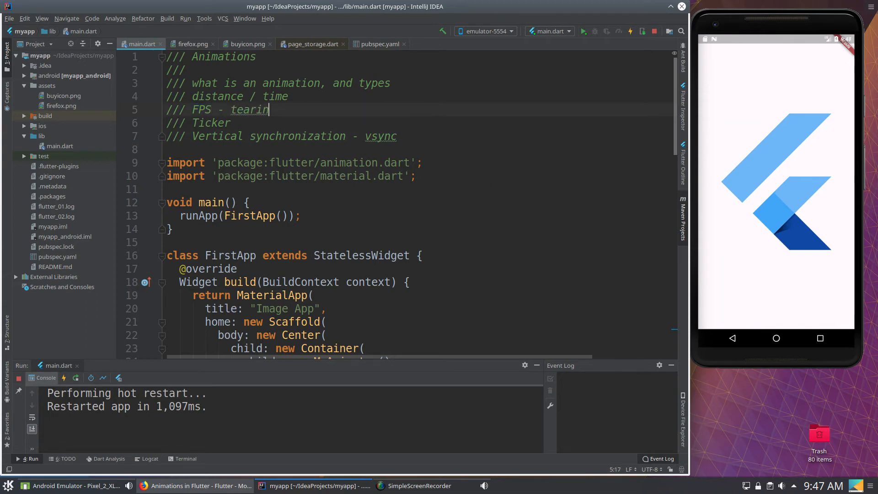
pyautogui.write('g')
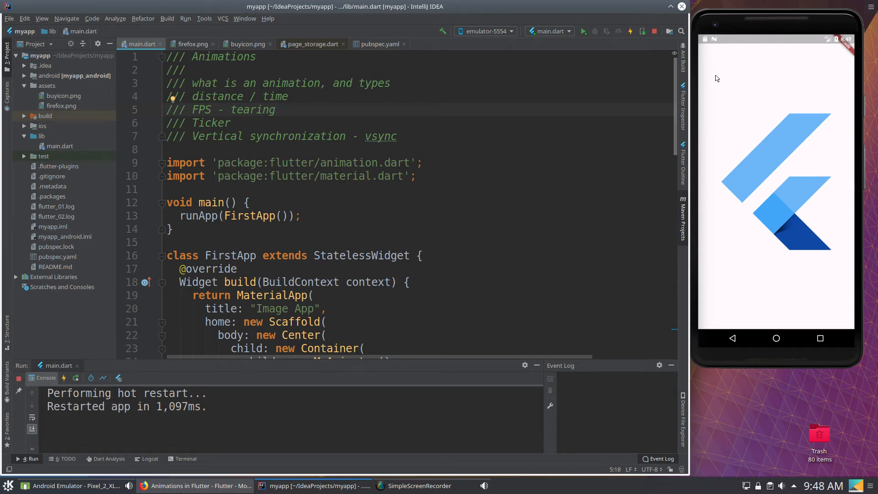
pyautogui.moveTo(797, 245)
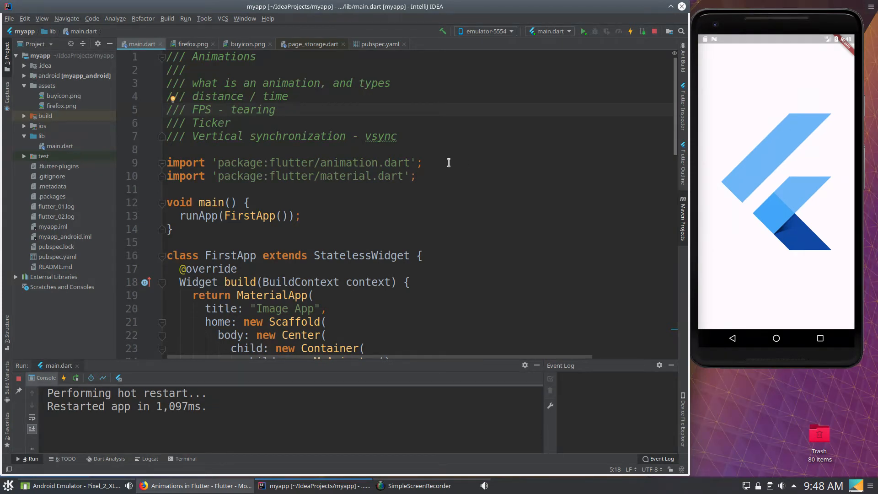
pyautogui.moveTo(808, 80)
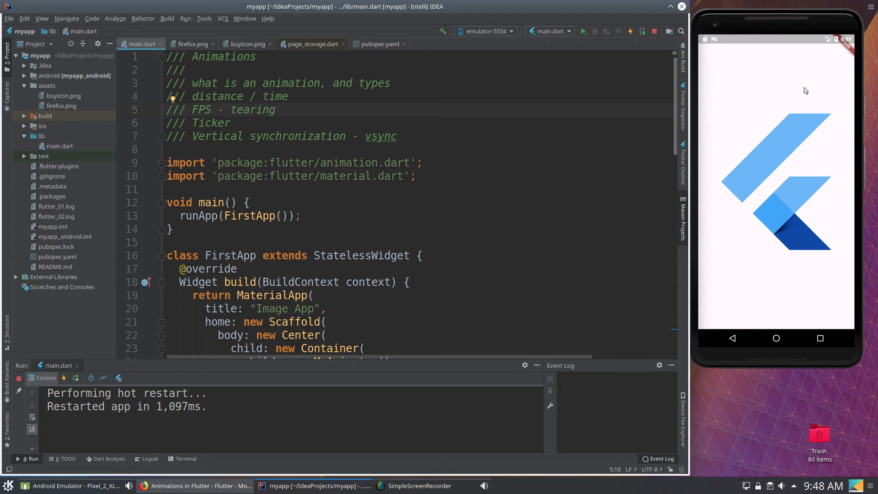
pyautogui.moveTo(748, 86)
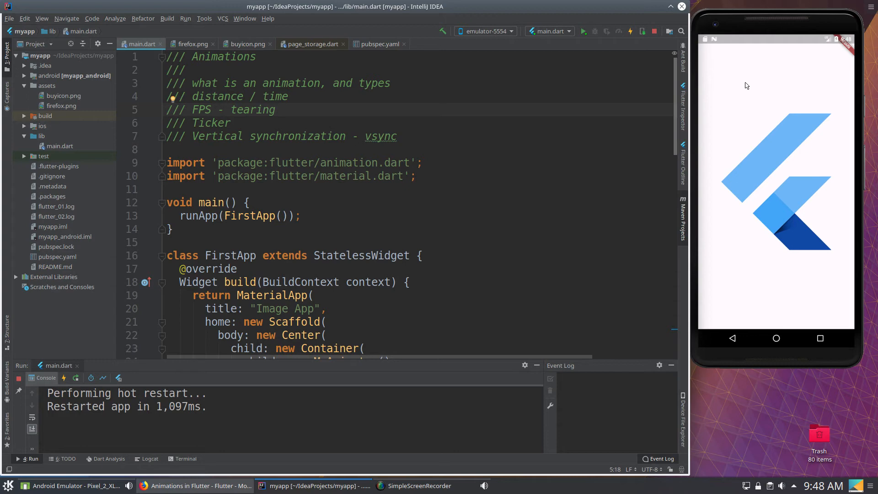
pyautogui.moveTo(769, 91)
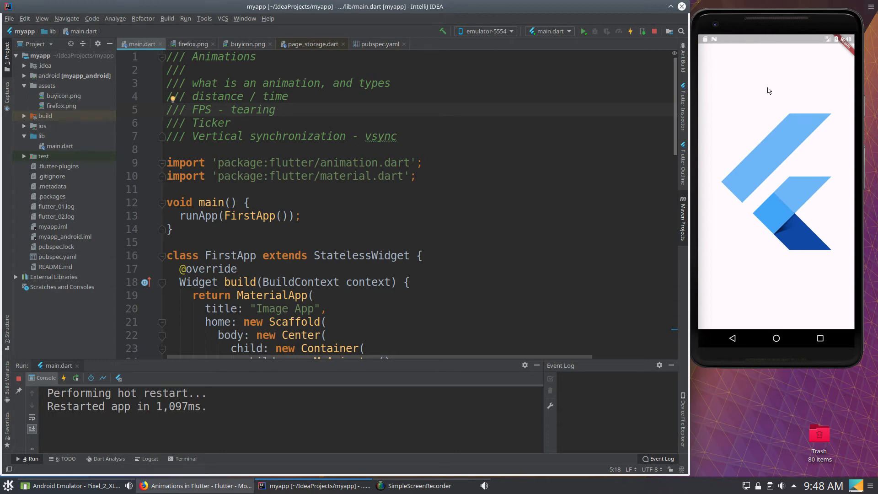
pyautogui.moveTo(726, 208)
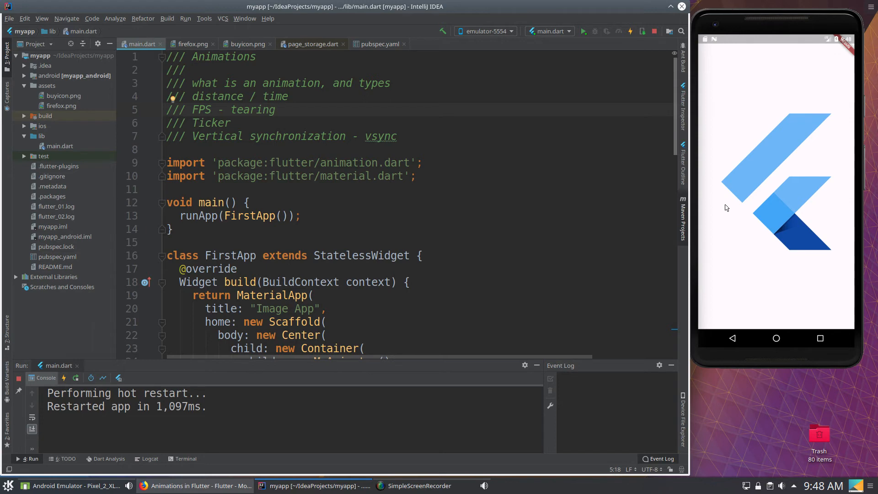
pyautogui.moveTo(774, 212)
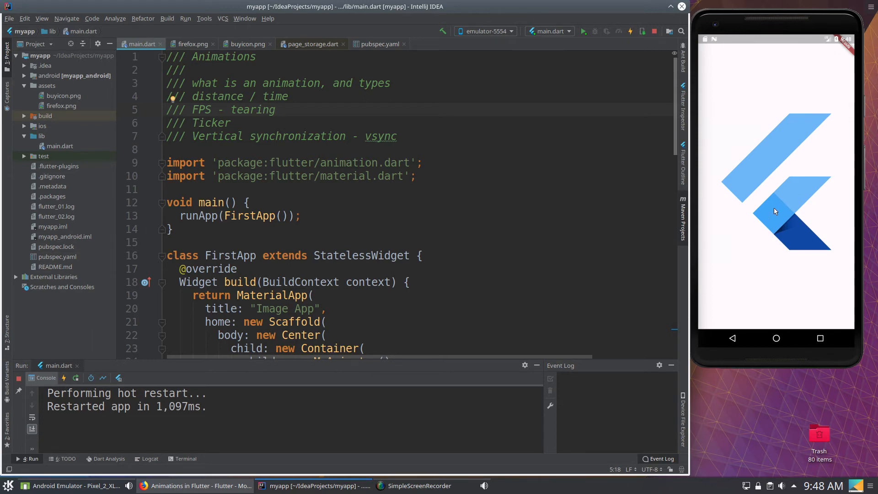
pyautogui.moveTo(779, 210)
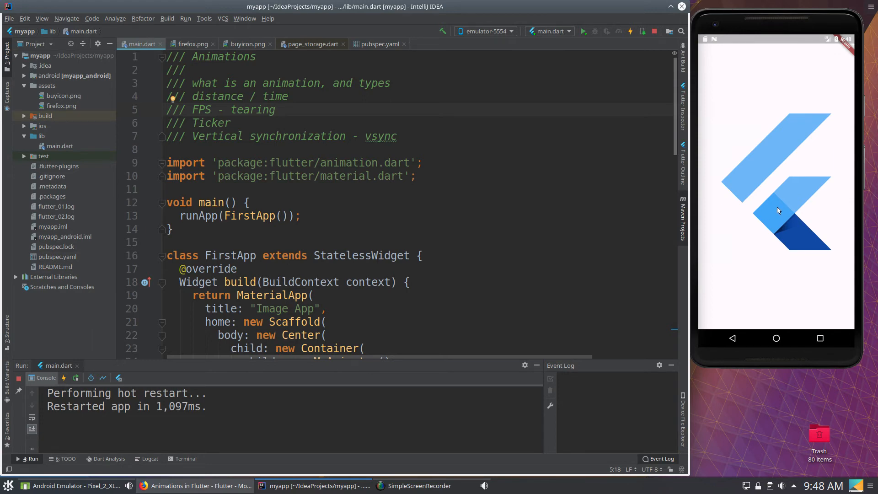
pyautogui.moveTo(758, 140)
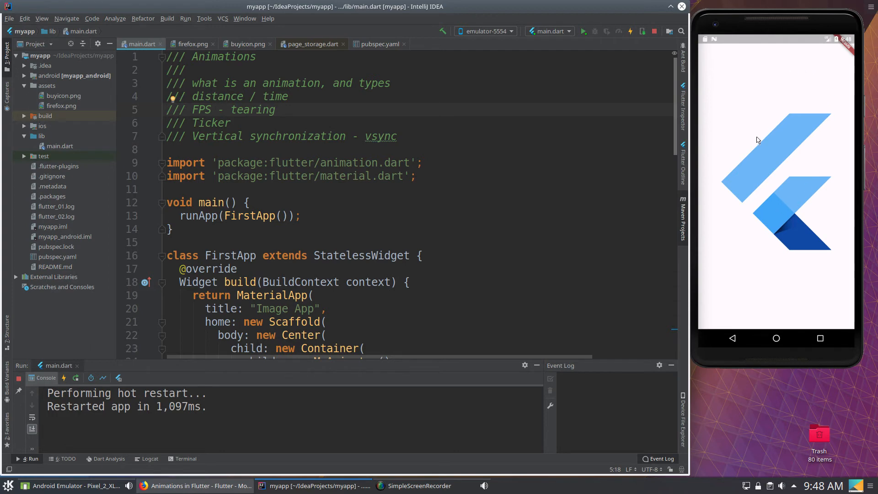
pyautogui.moveTo(705, 89)
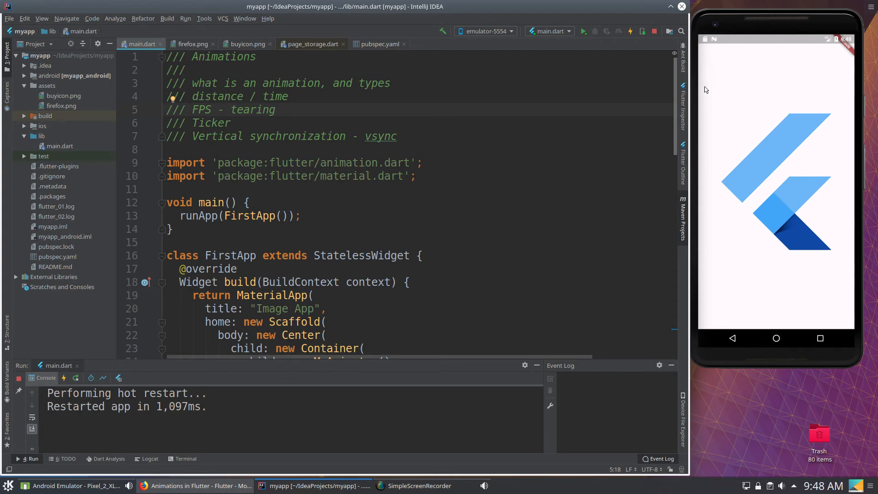
pyautogui.moveTo(828, 85)
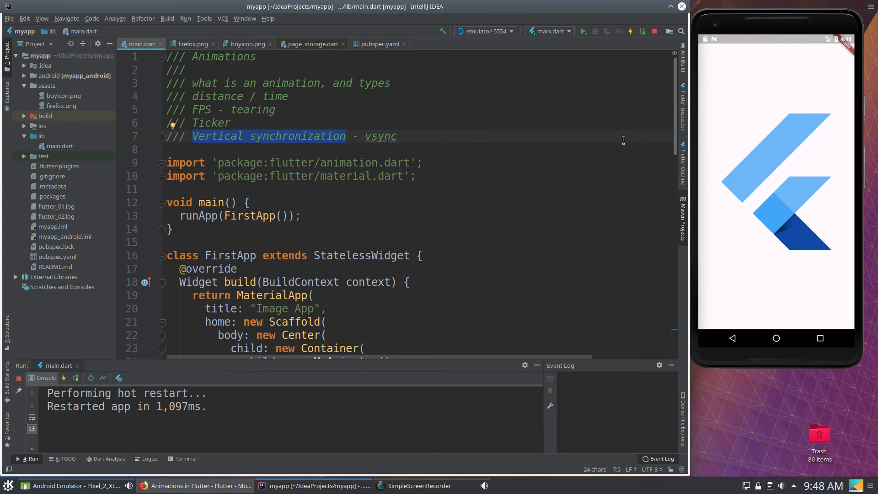
pyautogui.moveTo(795, 287)
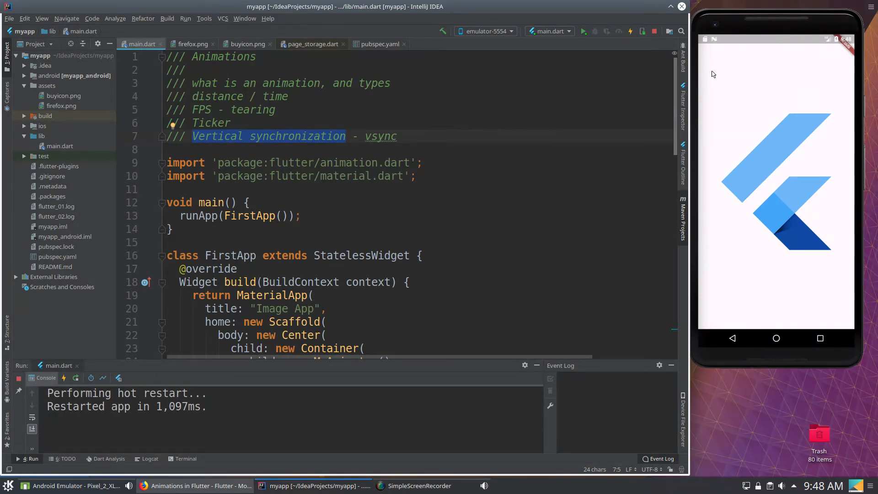
pyautogui.moveTo(778, 161)
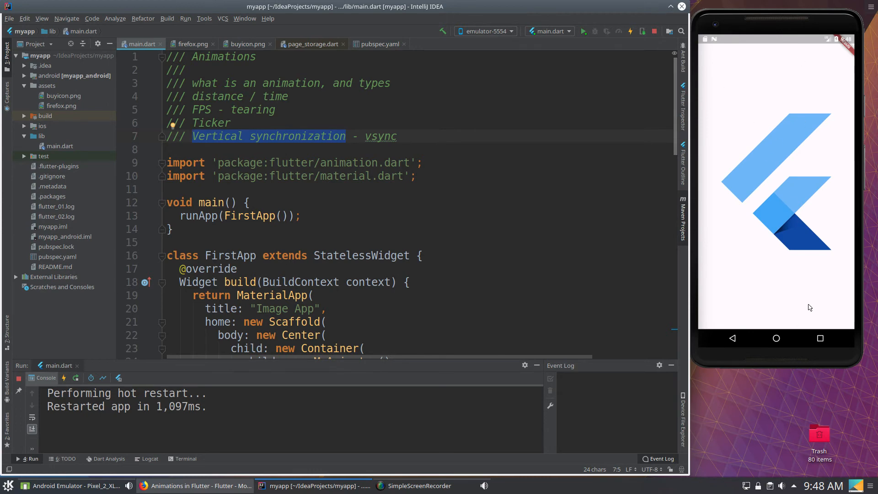
pyautogui.moveTo(812, 307)
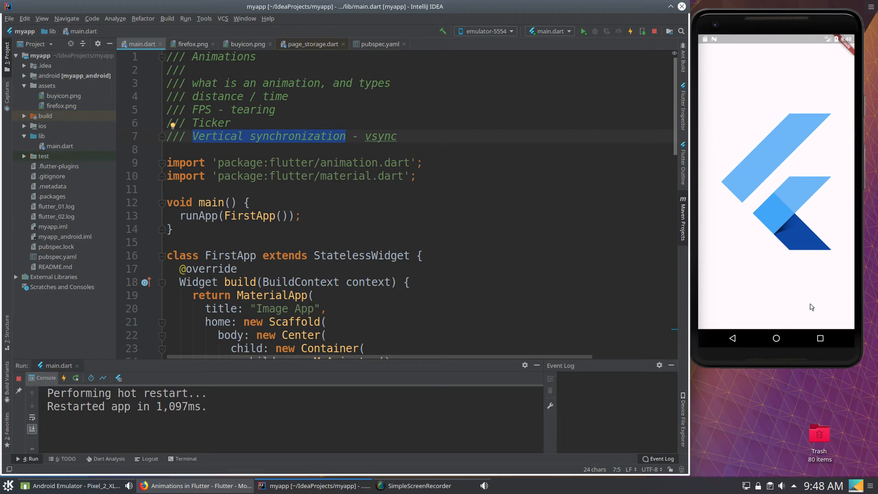
pyautogui.moveTo(803, 106)
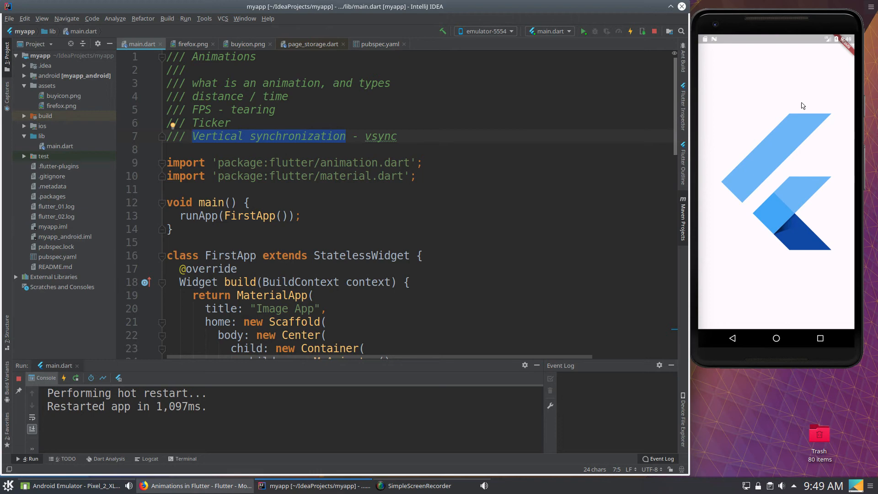
pyautogui.moveTo(773, 149)
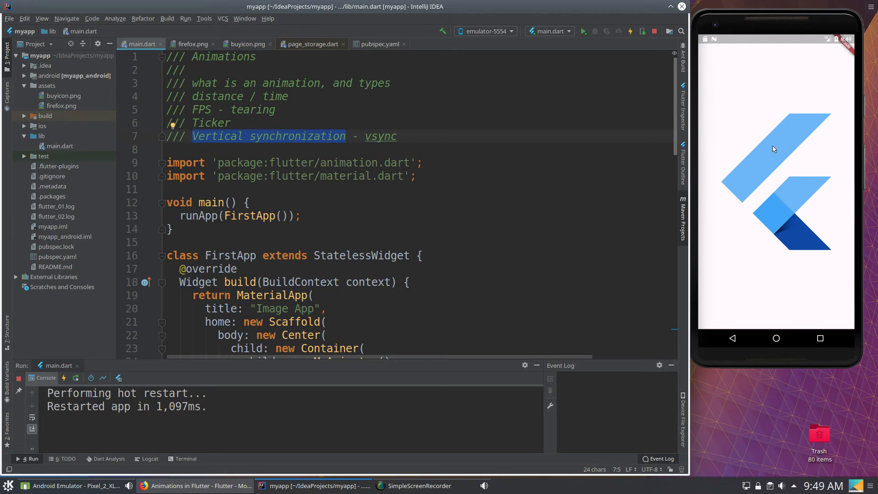
pyautogui.moveTo(783, 275)
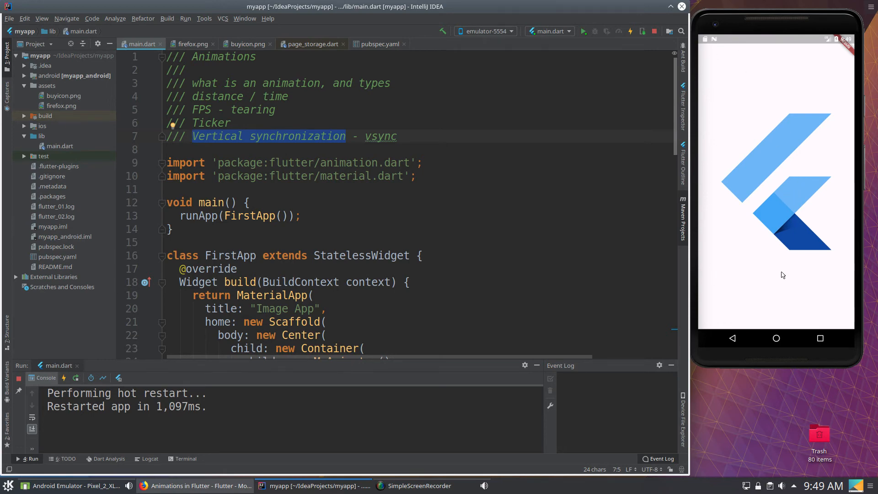
pyautogui.moveTo(788, 89)
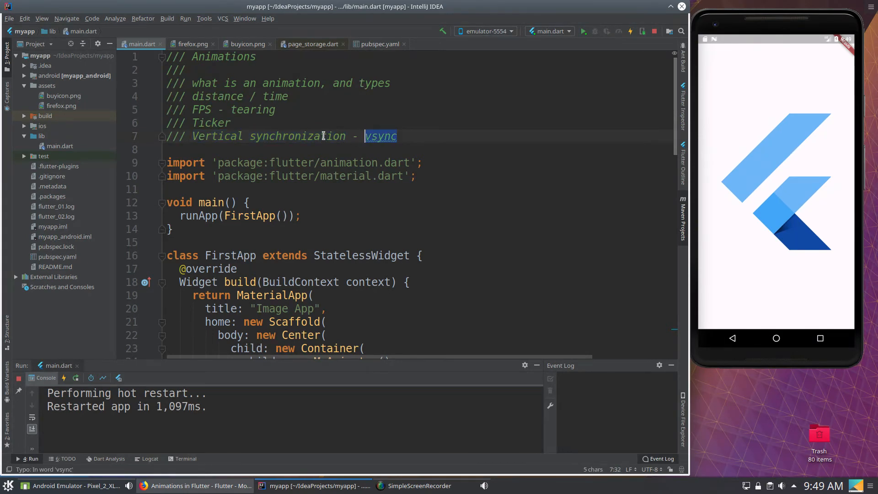
pyautogui.moveTo(761, 167)
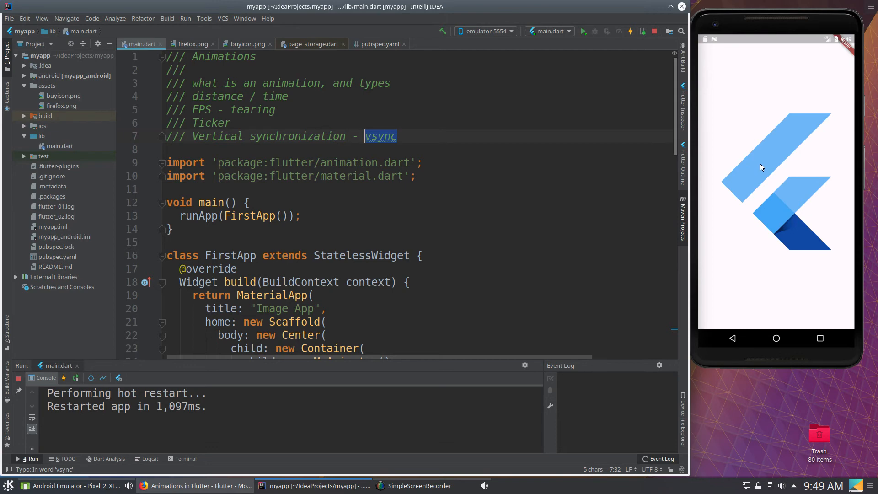
pyautogui.moveTo(763, 160)
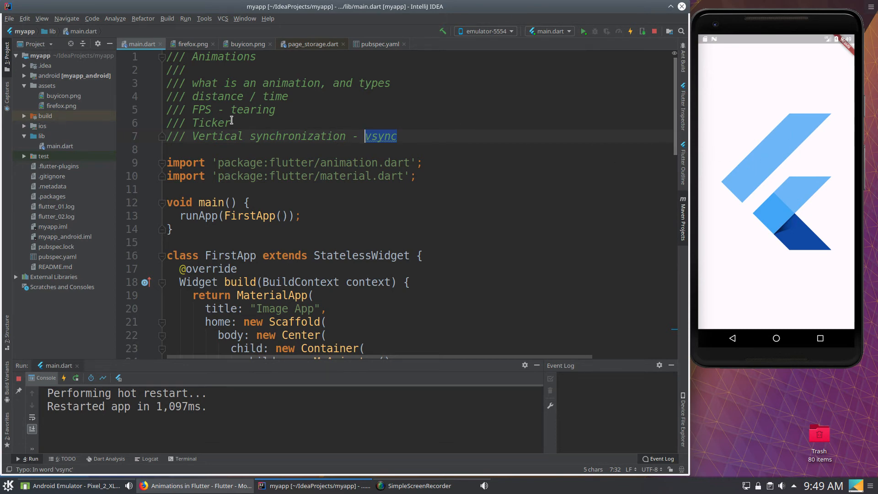
pyautogui.doubleClick(212, 122)
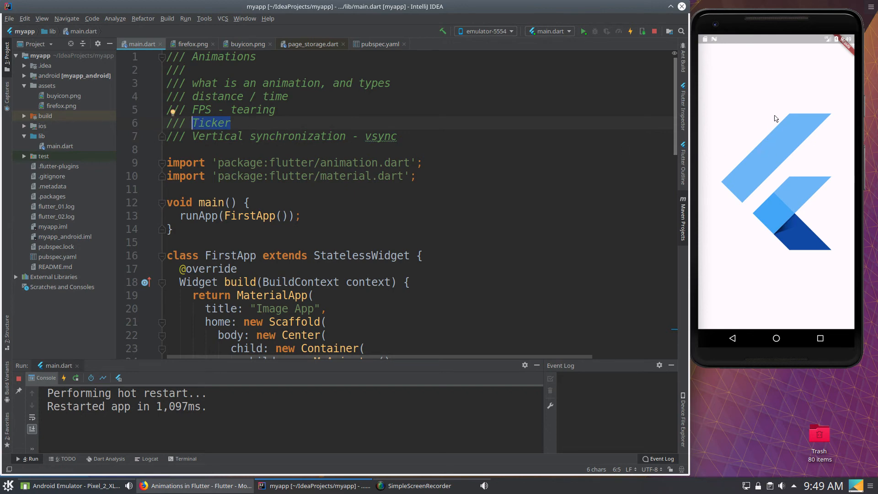
pyautogui.moveTo(727, 97)
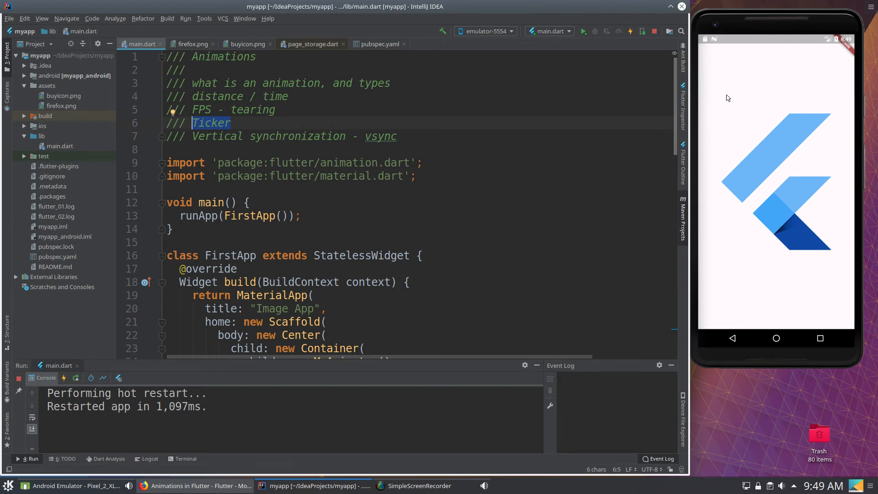
pyautogui.moveTo(855, 146)
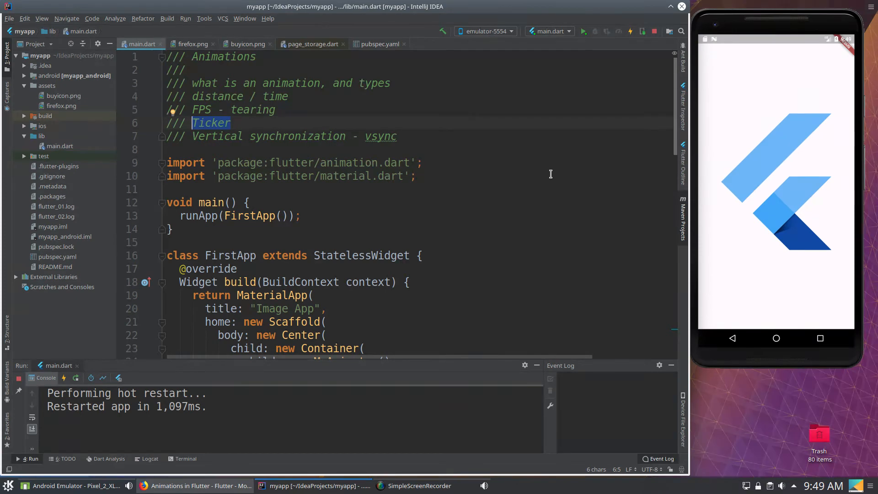
pyautogui.moveTo(800, 140)
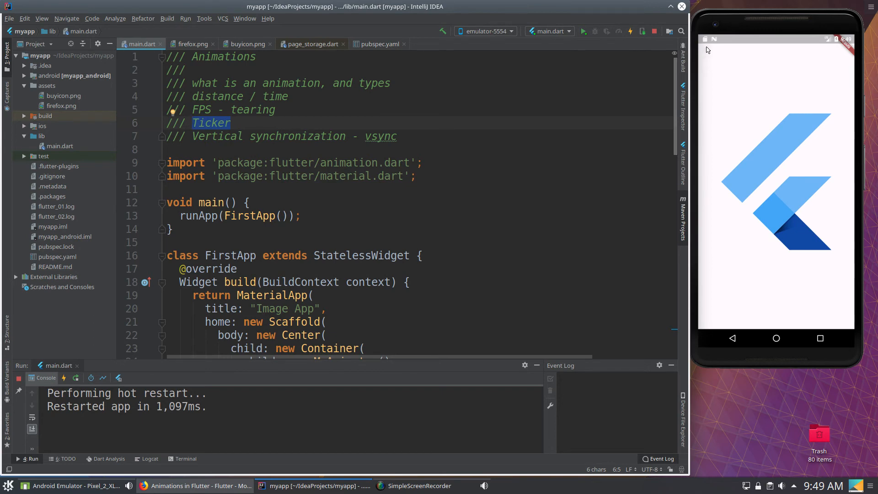
pyautogui.moveTo(861, 55)
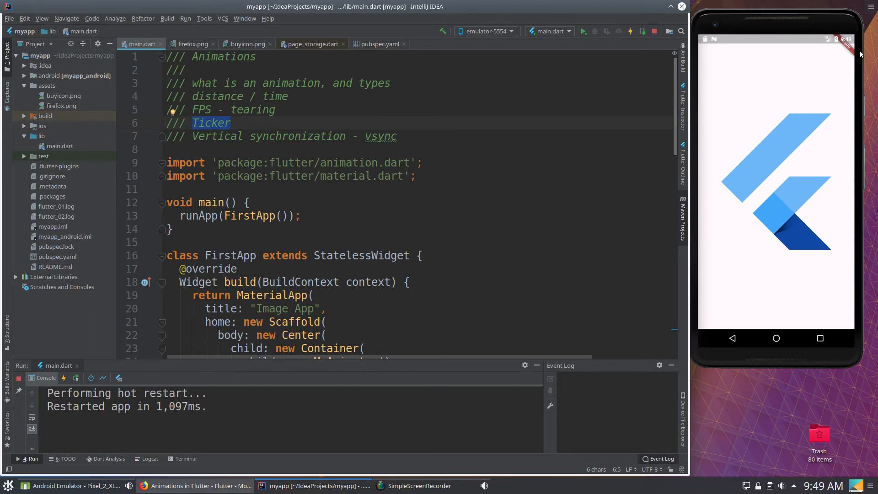
pyautogui.moveTo(831, 55)
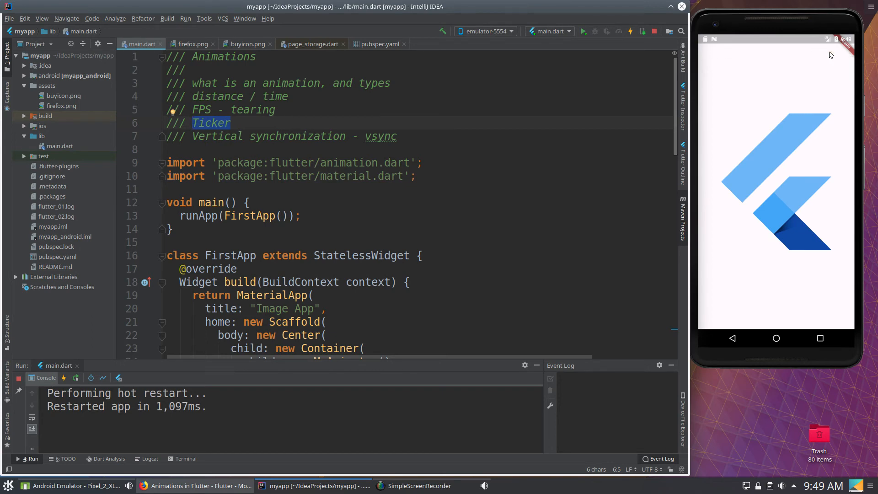
pyautogui.moveTo(780, 62)
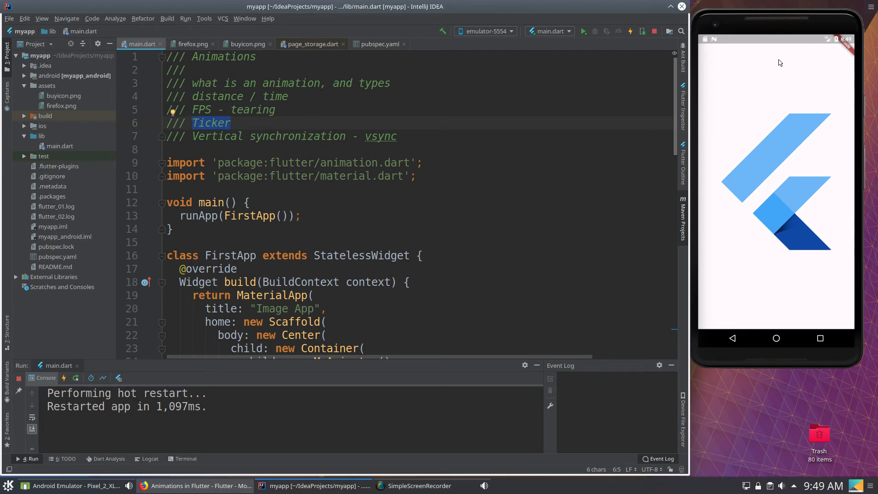
pyautogui.moveTo(770, 67)
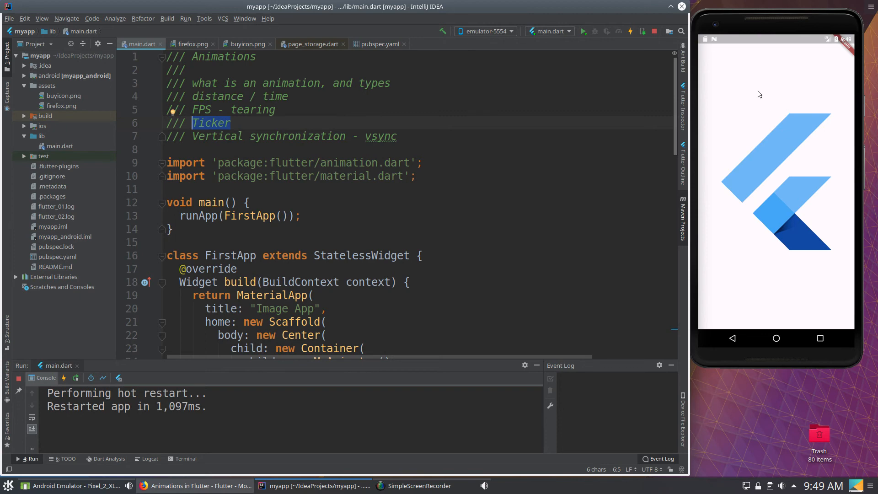
pyautogui.moveTo(759, 89)
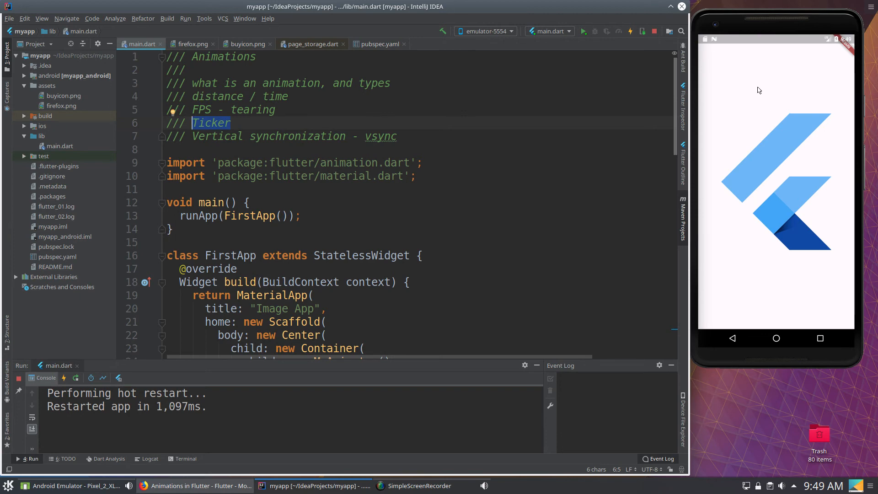
pyautogui.click(241, 123)
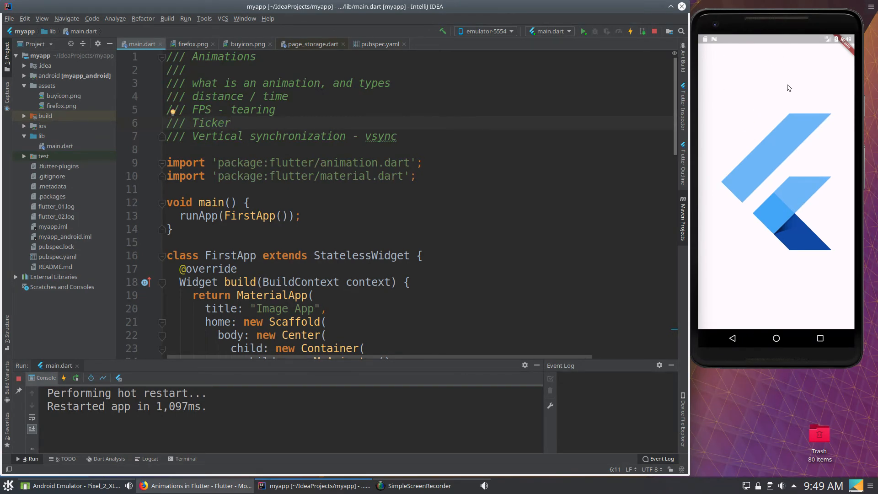
pyautogui.moveTo(759, 100)
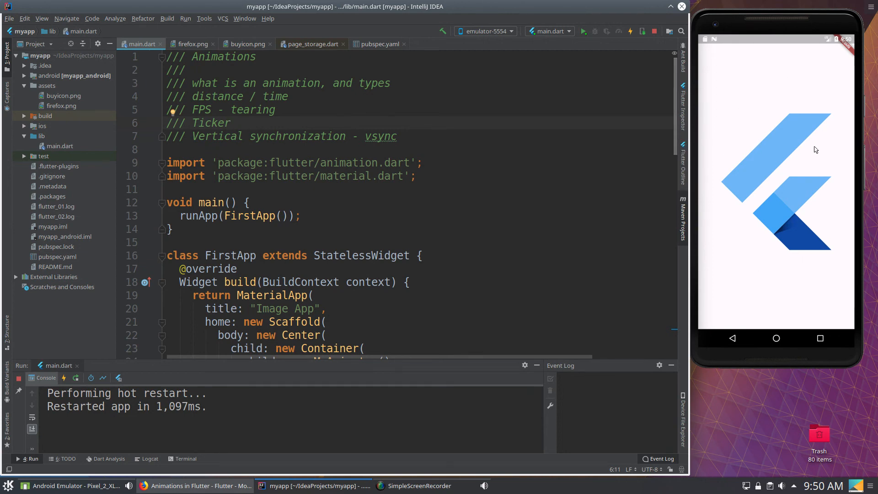
pyautogui.moveTo(826, 109)
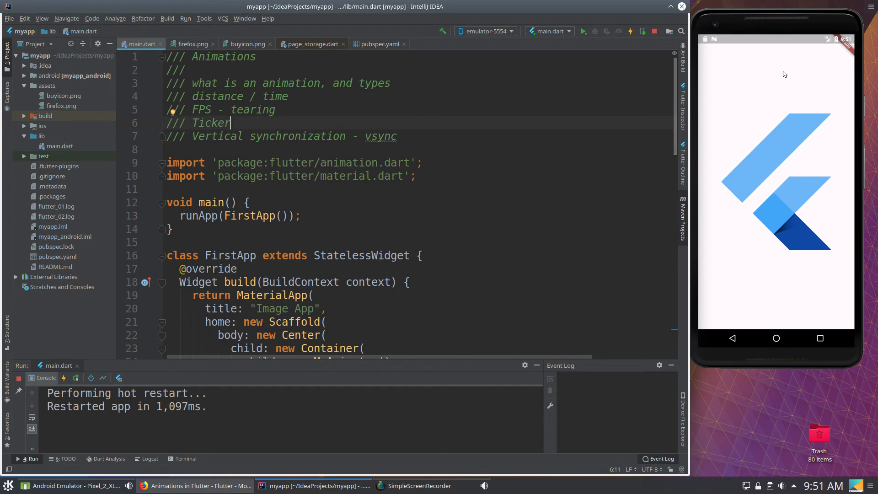
pyautogui.moveTo(729, 79)
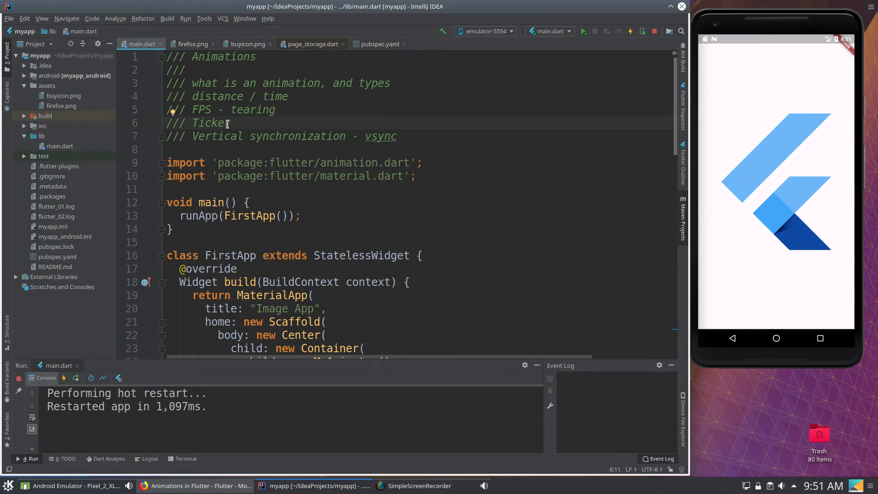
pyautogui.doubleClick(380, 136)
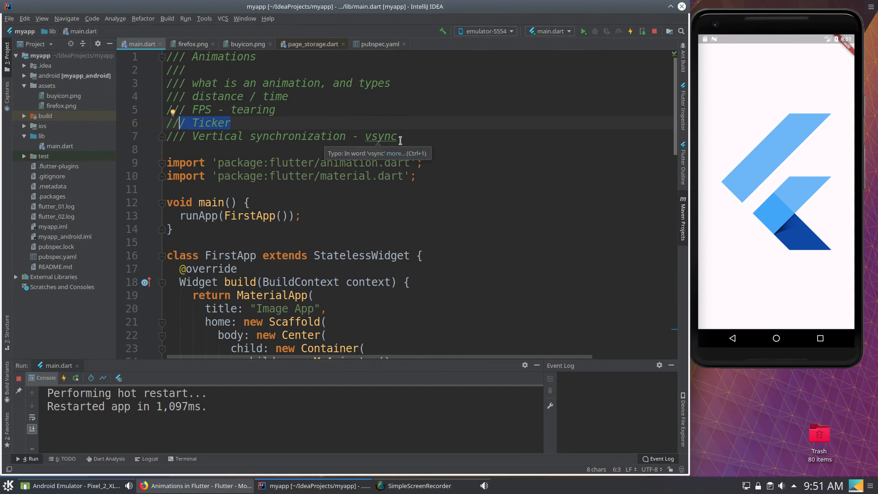
pyautogui.moveTo(392, 137)
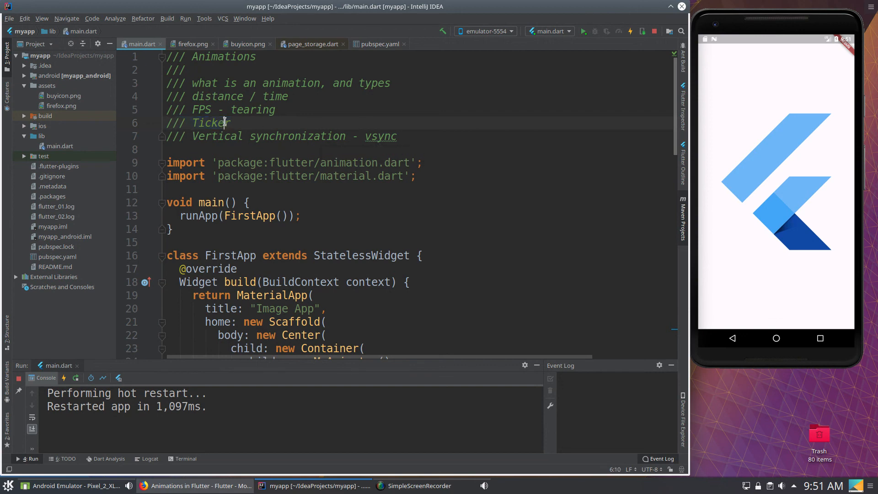
pyautogui.moveTo(398, 137)
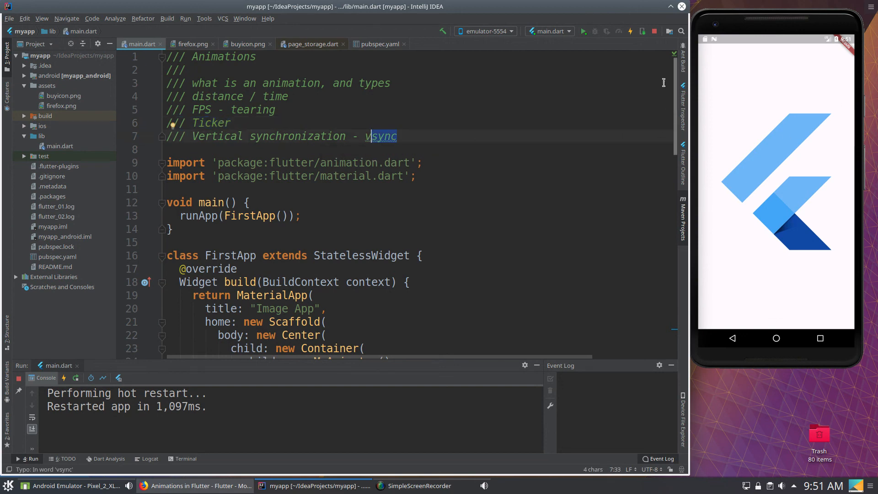
pyautogui.moveTo(797, 257)
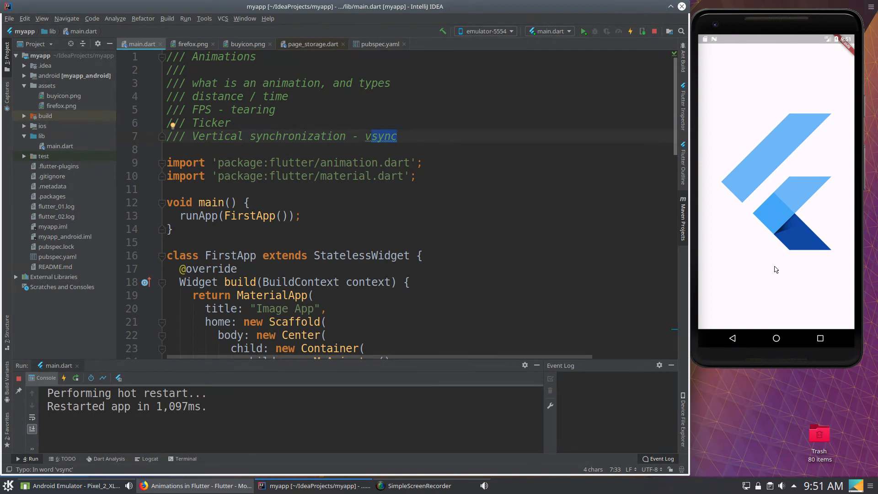
pyautogui.moveTo(791, 257)
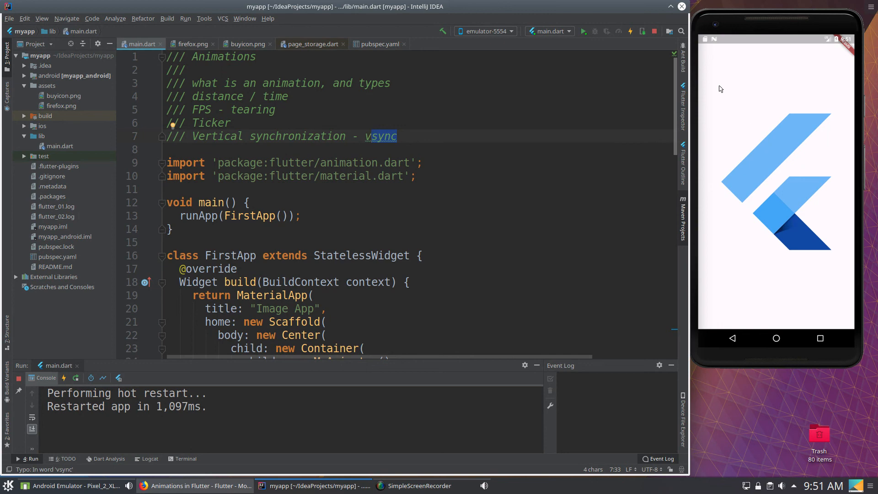
pyautogui.moveTo(846, 291)
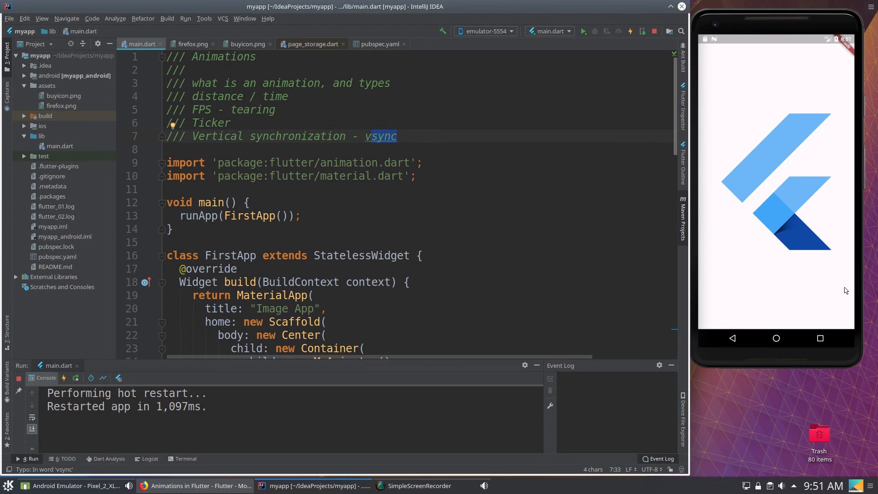